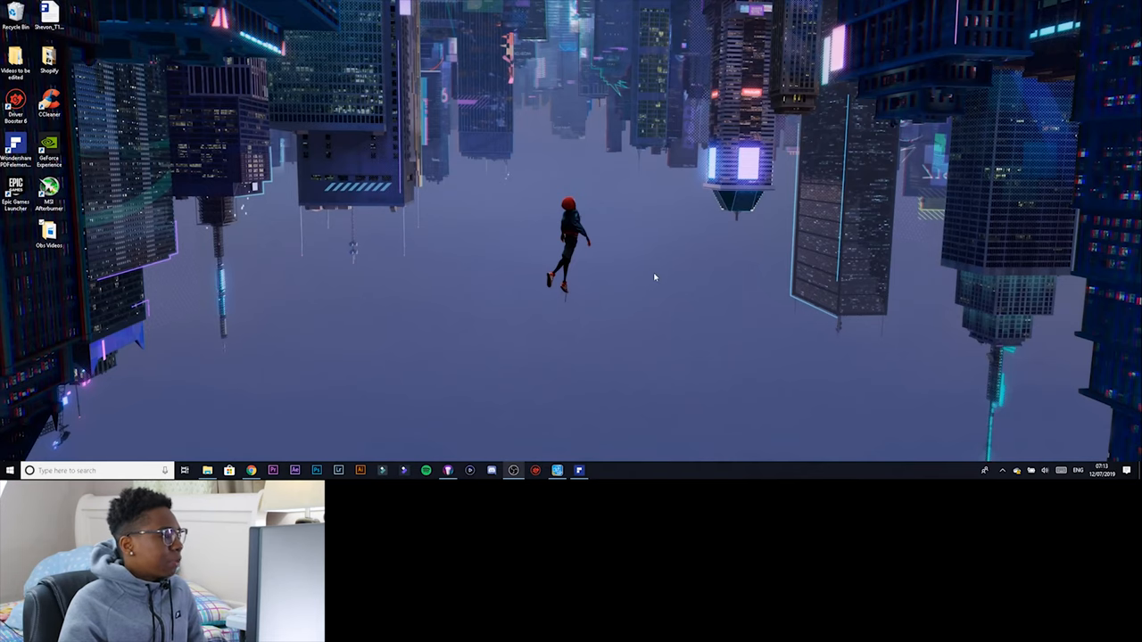
pyautogui.moveTo(841, 294)
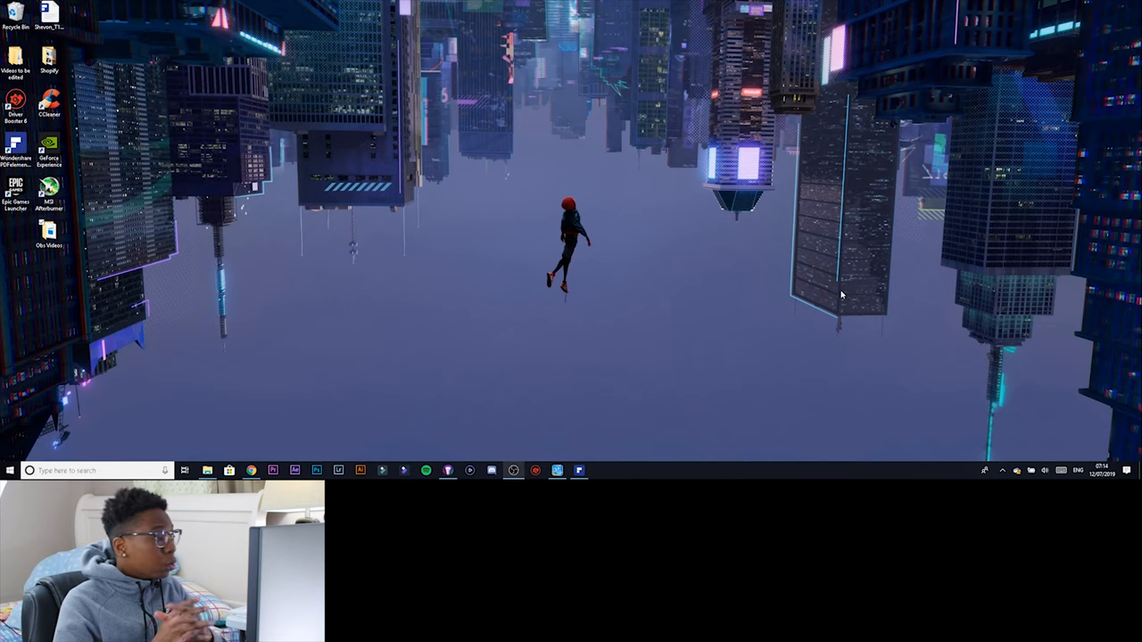
pyautogui.moveTo(475, 247)
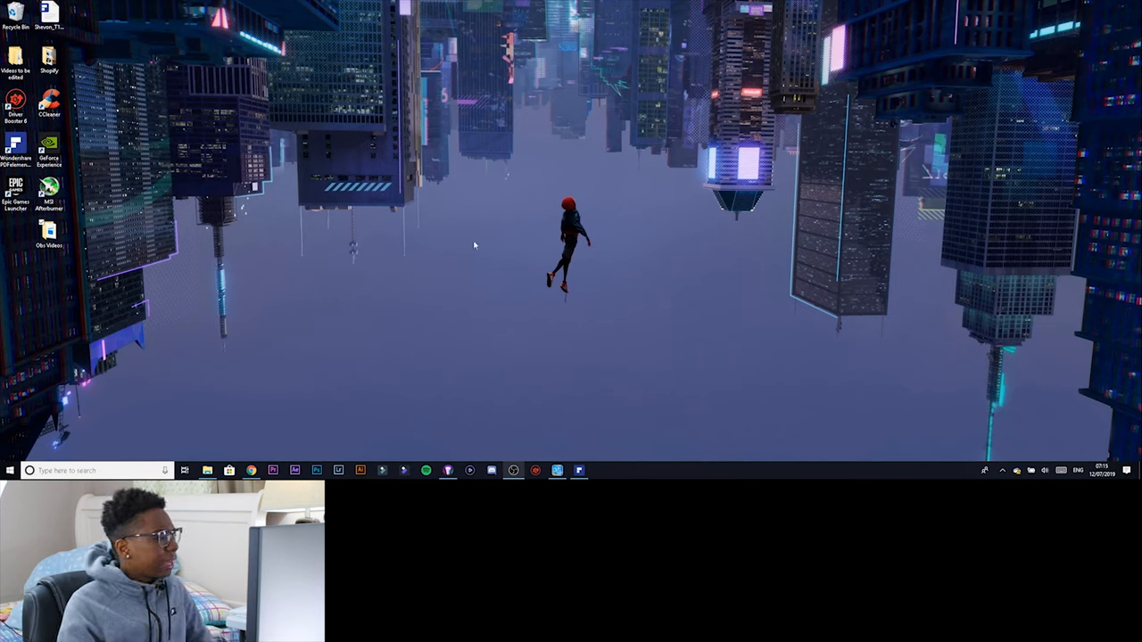
pyautogui.moveTo(357, 243)
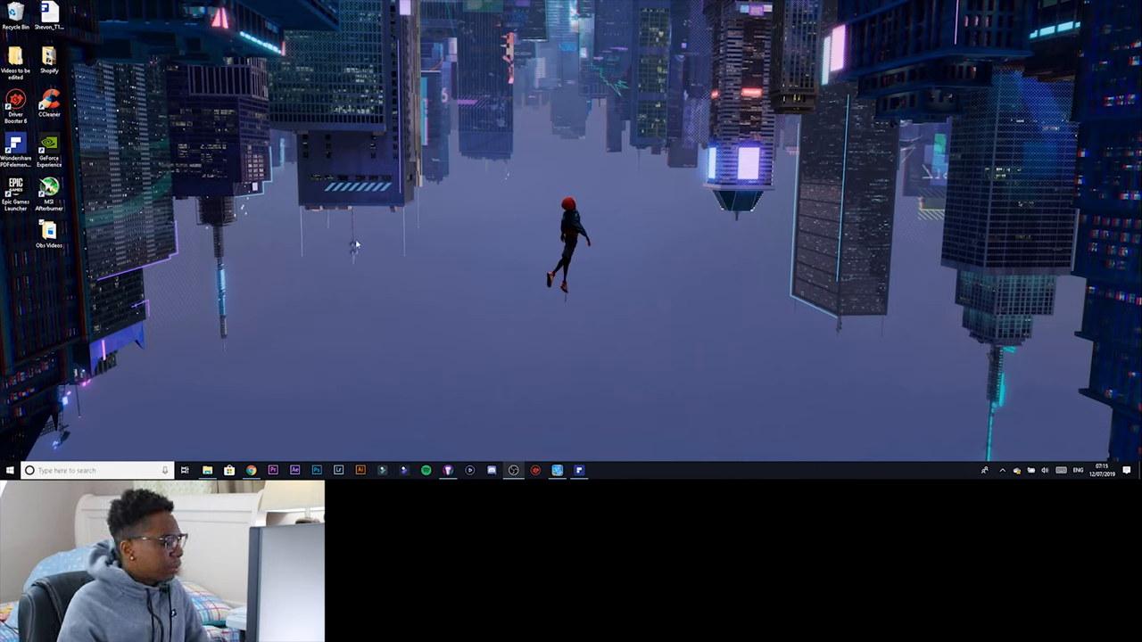
pyautogui.moveTo(275, 261)
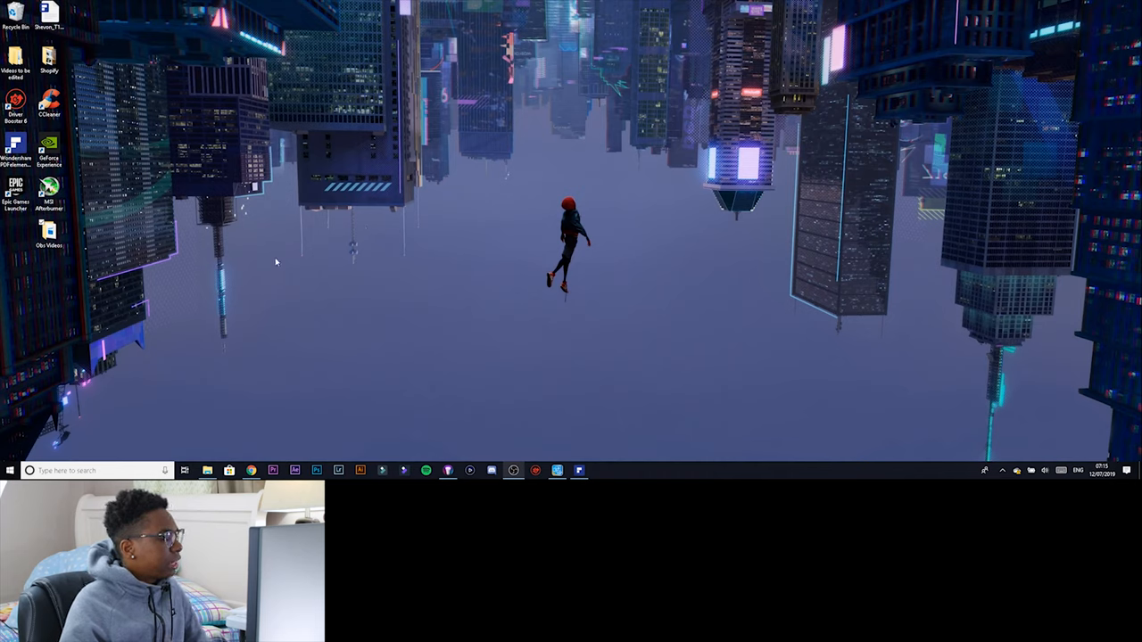
pyautogui.moveTo(350, 165)
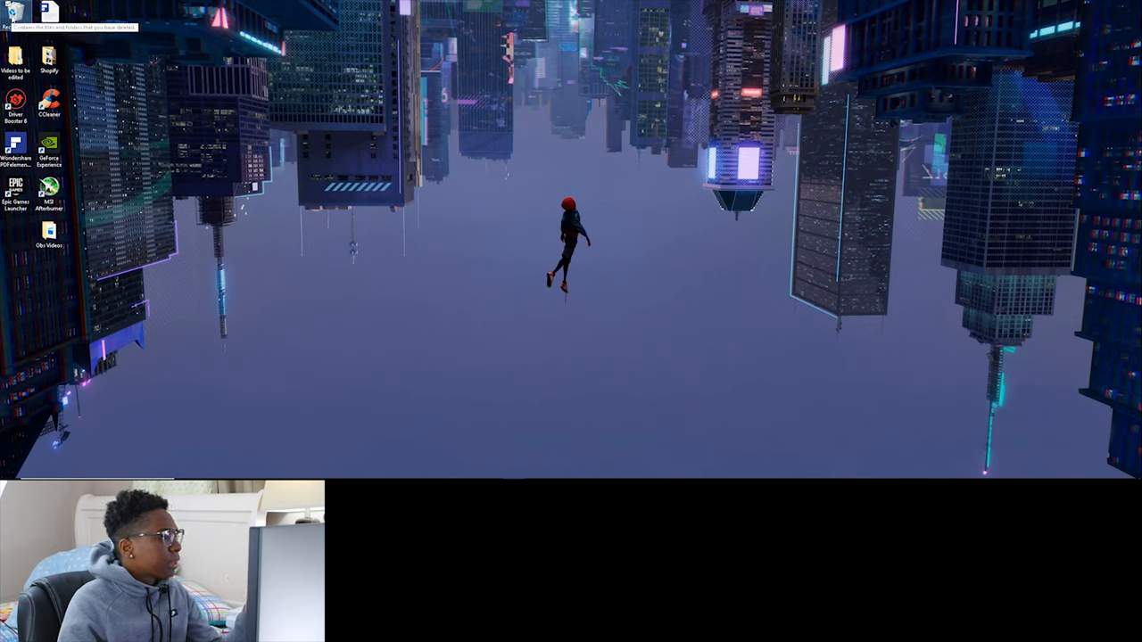
pyautogui.moveTo(15, 69)
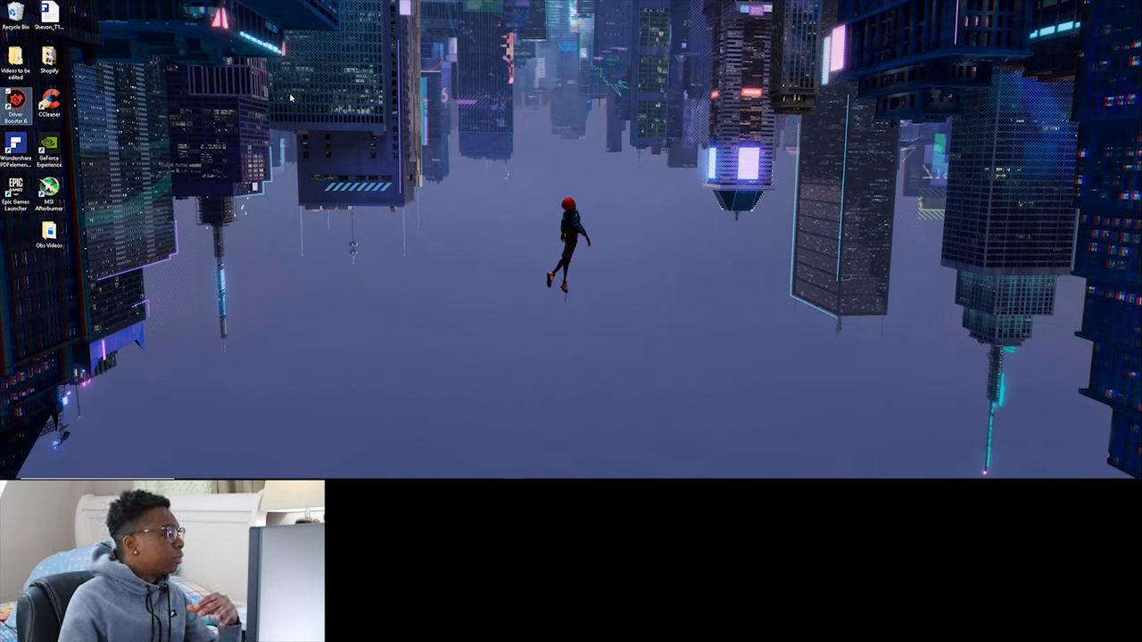
pyautogui.moveTo(214, 151)
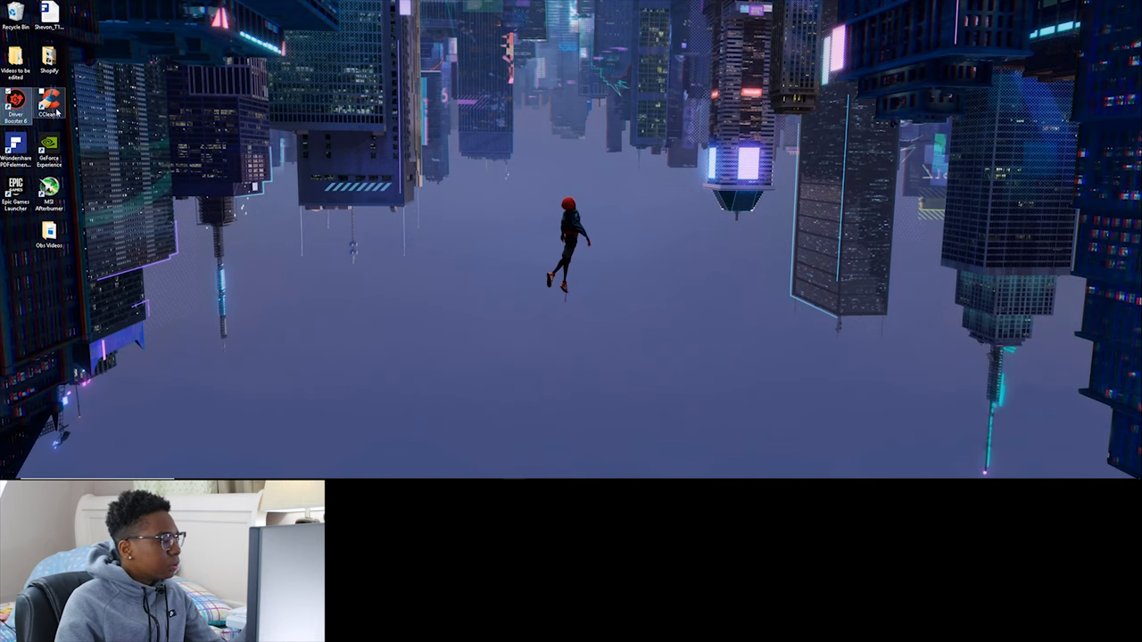
pyautogui.moveTo(50, 102)
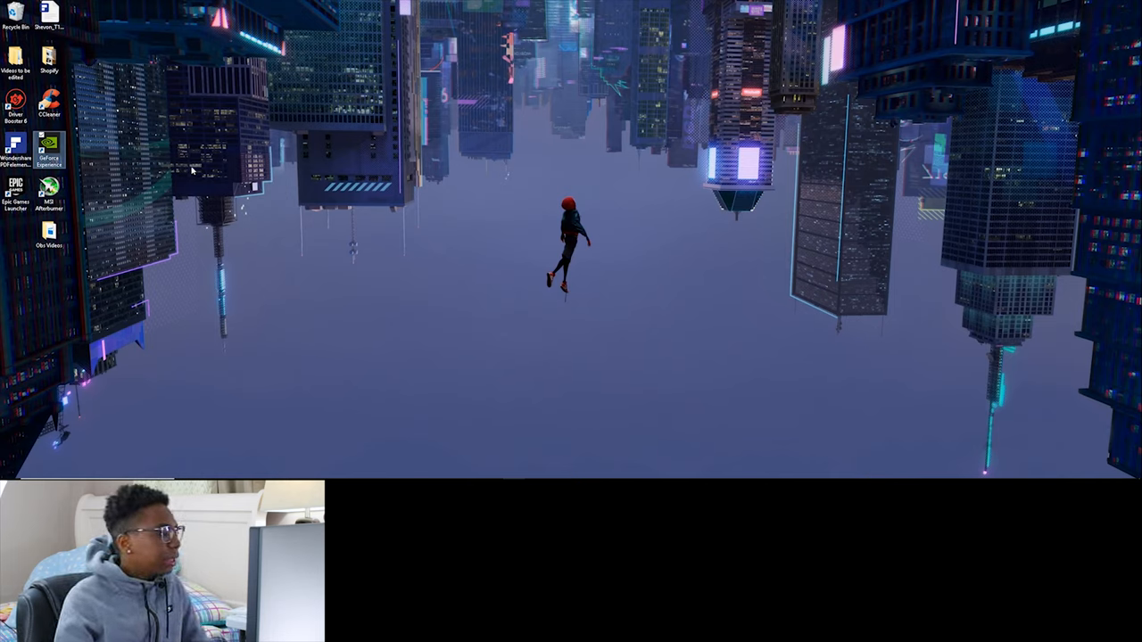
pyautogui.moveTo(177, 204)
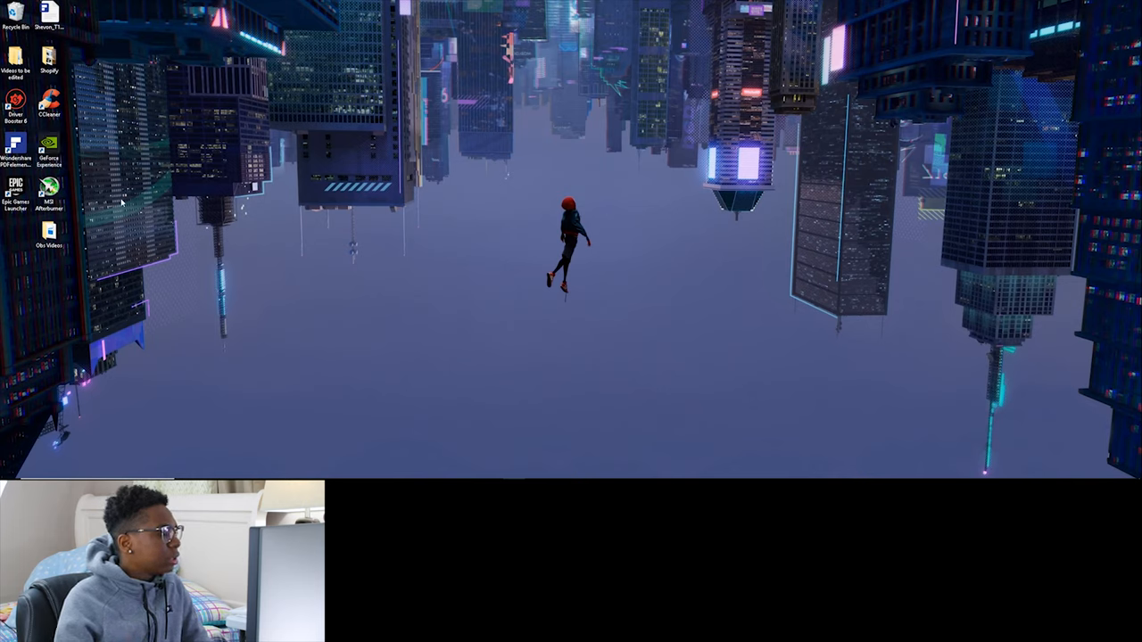
pyautogui.moveTo(146, 280)
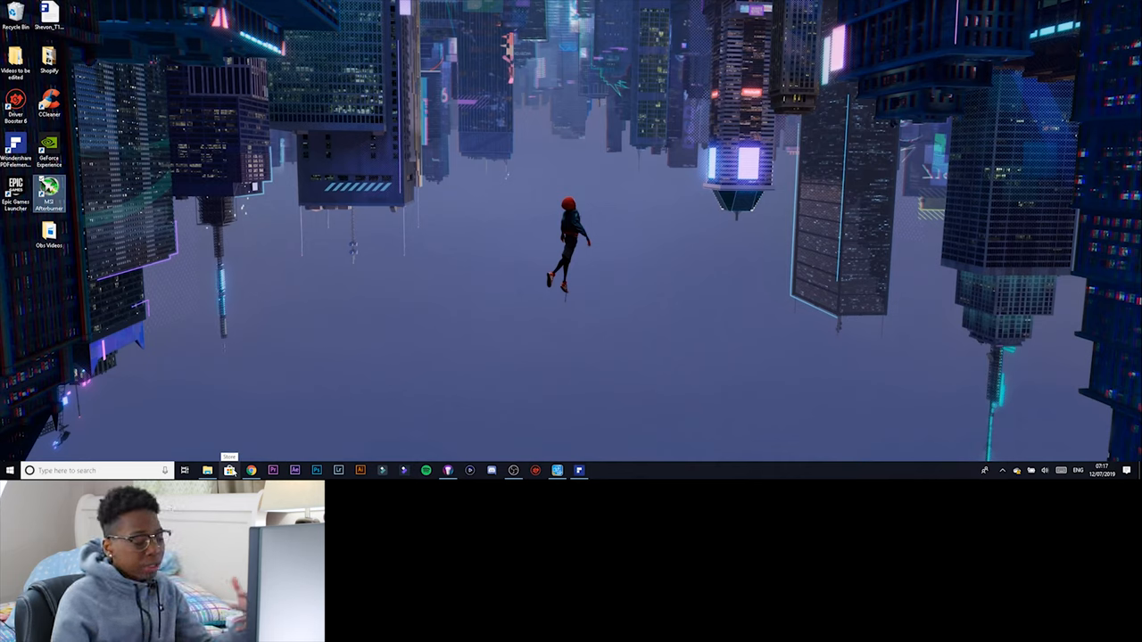
pyautogui.moveTo(254, 471)
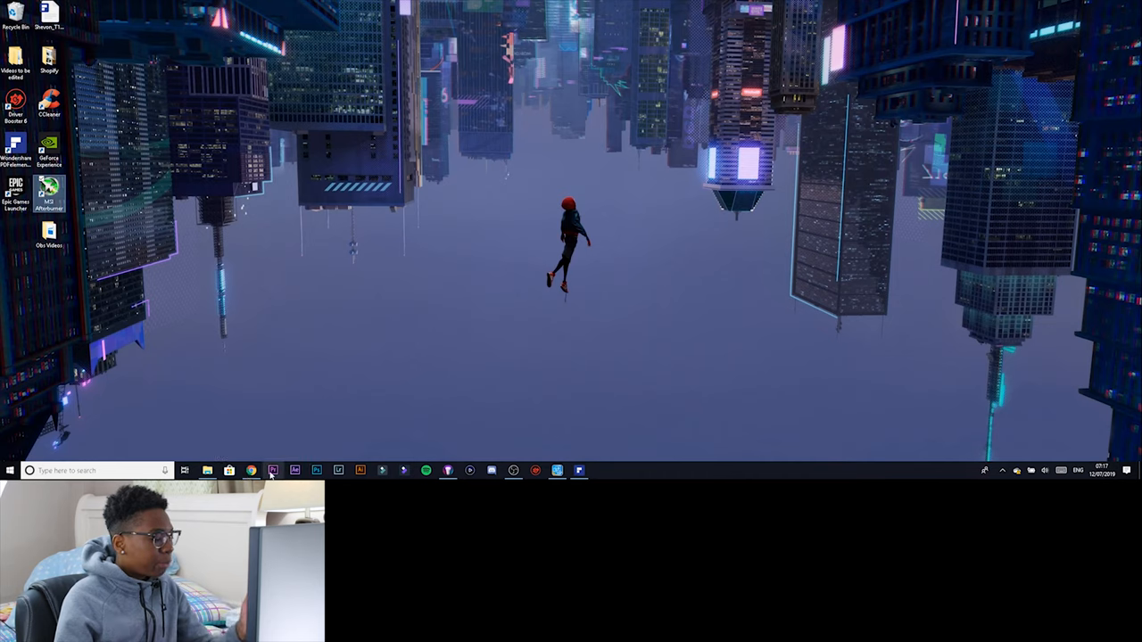
pyautogui.moveTo(273, 471)
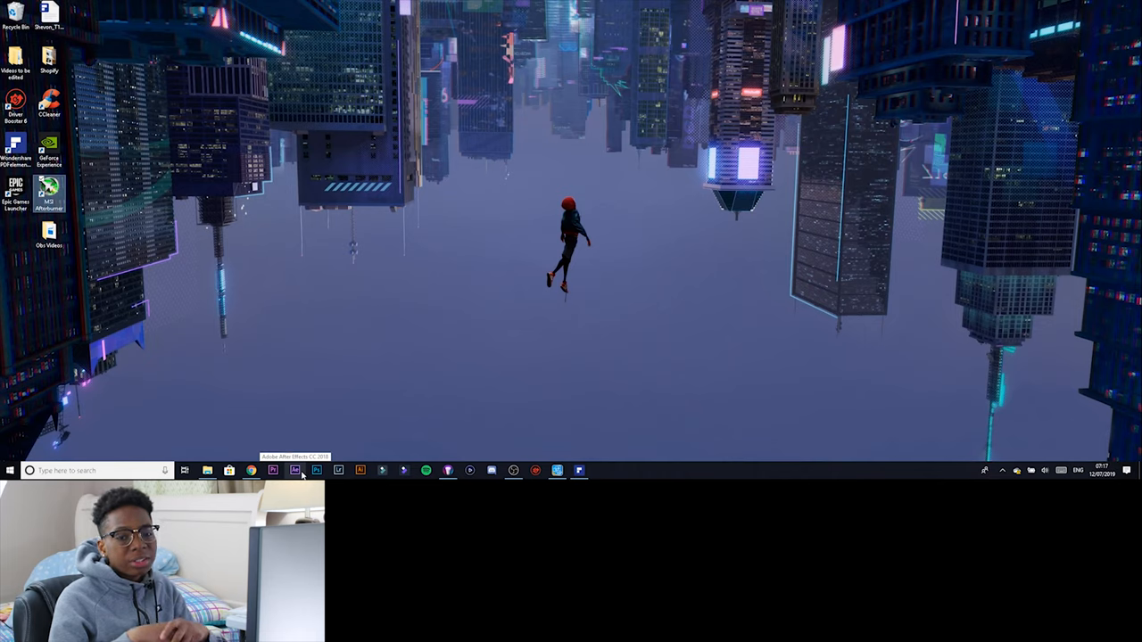
pyautogui.moveTo(294, 471)
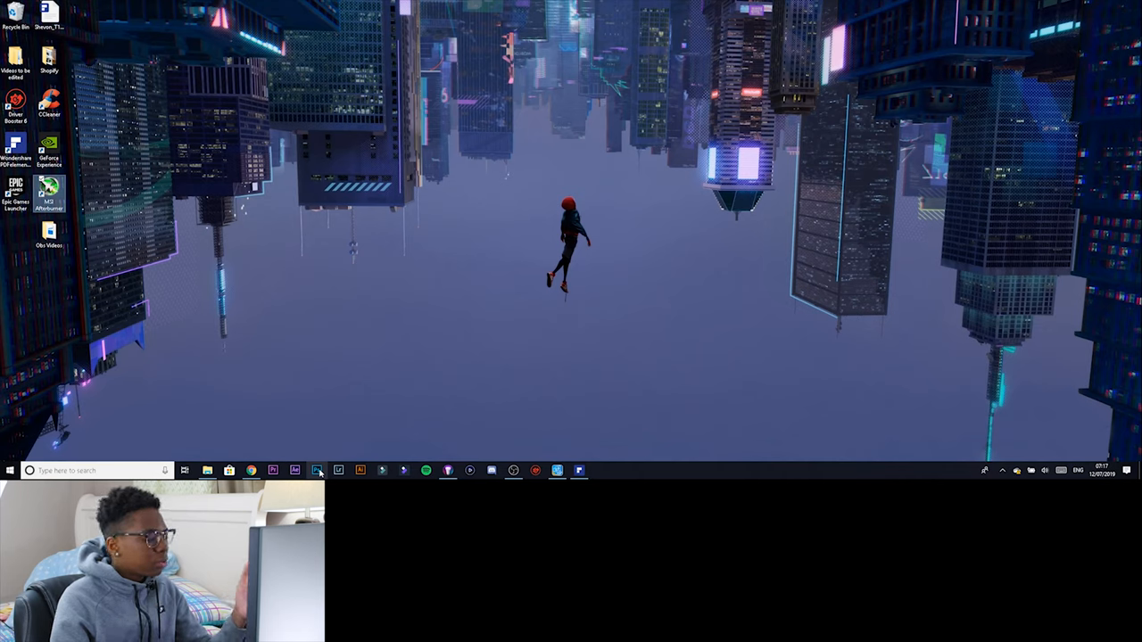
pyautogui.moveTo(339, 471)
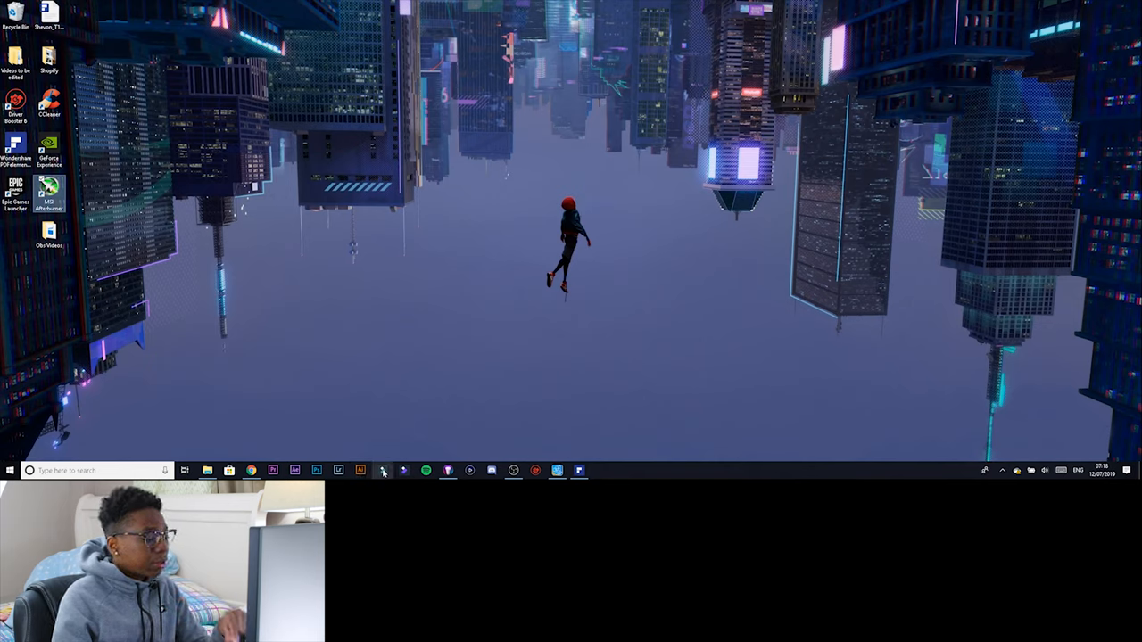
pyautogui.moveTo(381, 471)
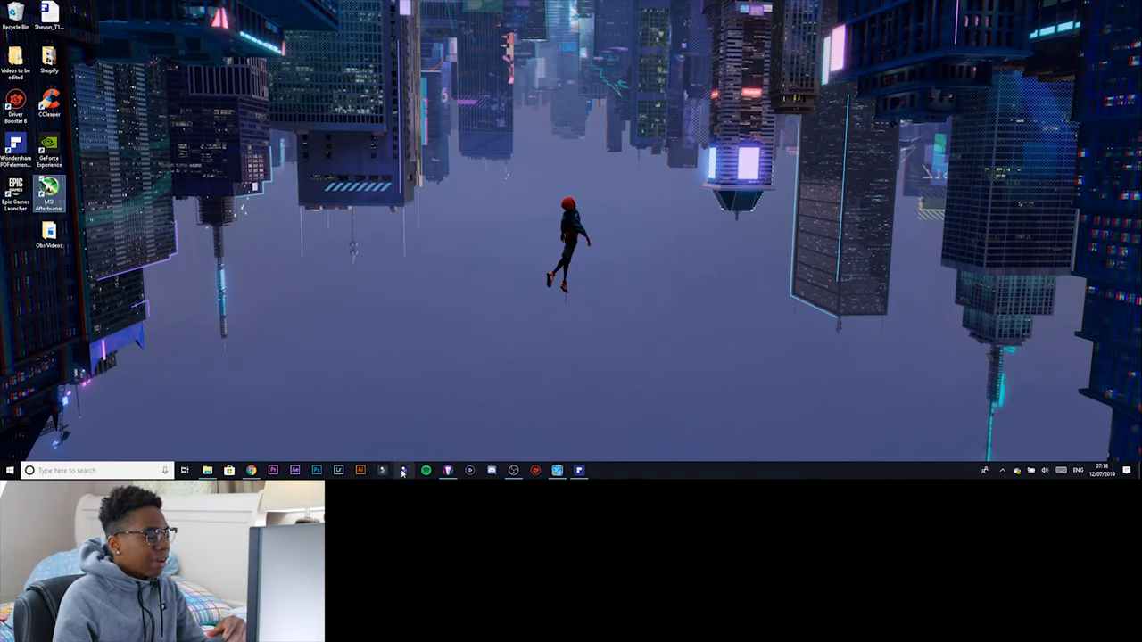
pyautogui.moveTo(403, 471)
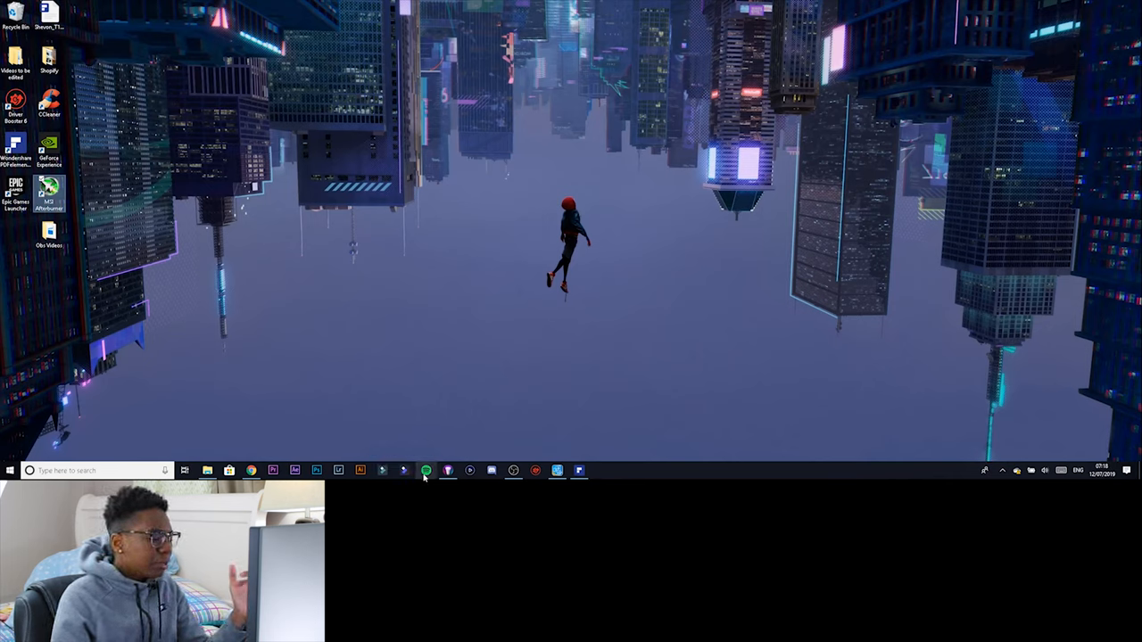
pyautogui.moveTo(425, 471)
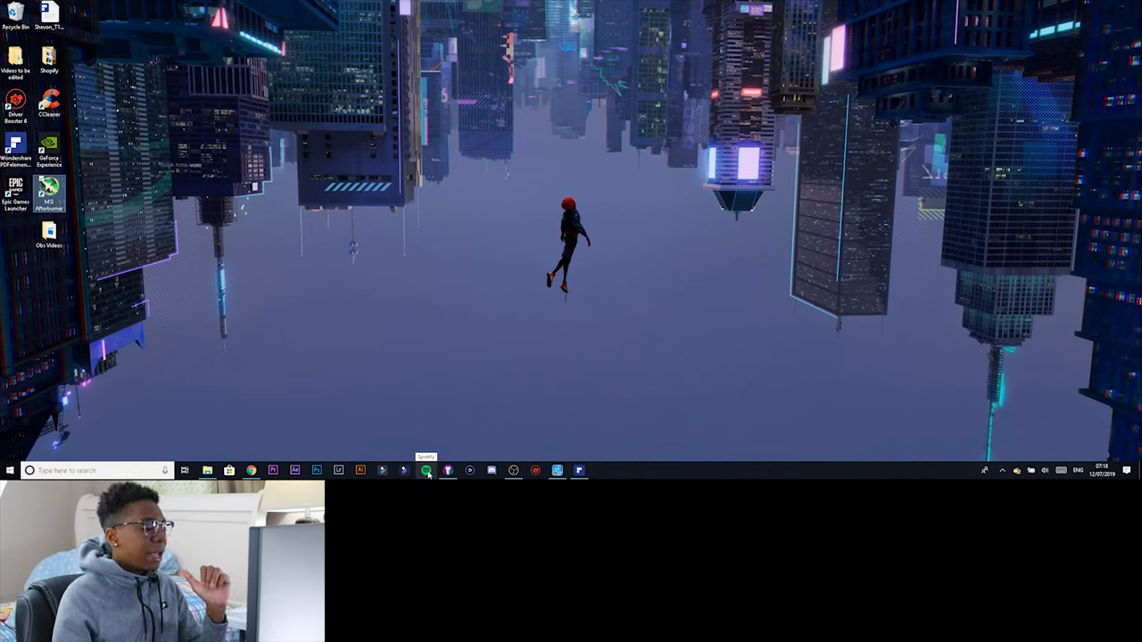
pyautogui.moveTo(427, 471)
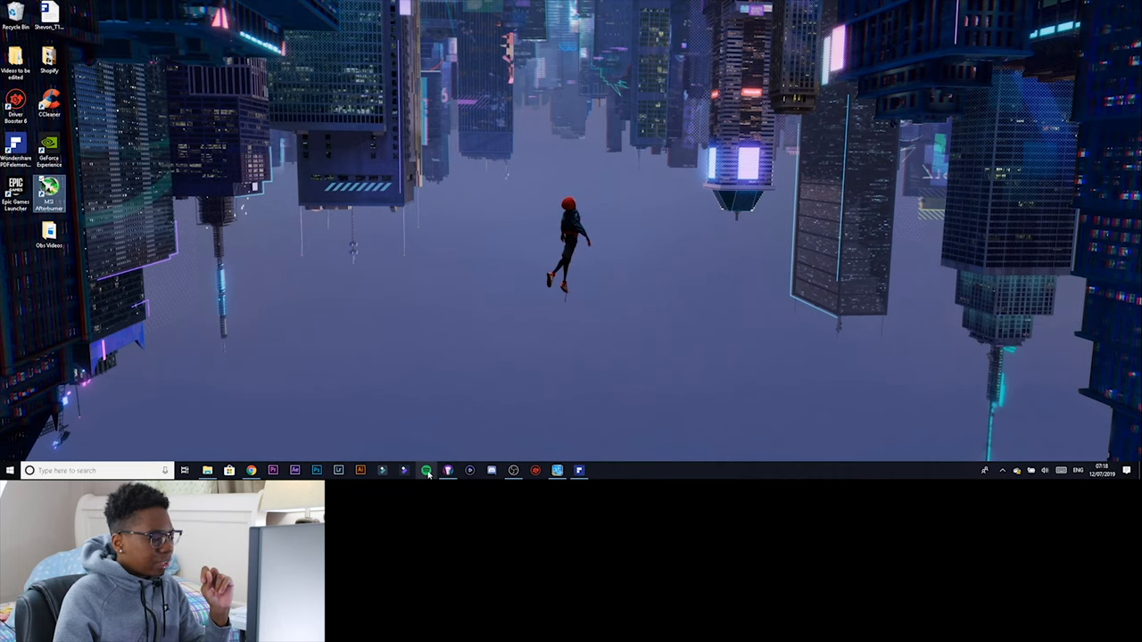
# Cycle the Hue lights through the warm pink-orange, green, pink, red and blue-yellow scenes
pyautogui.click(426, 471)
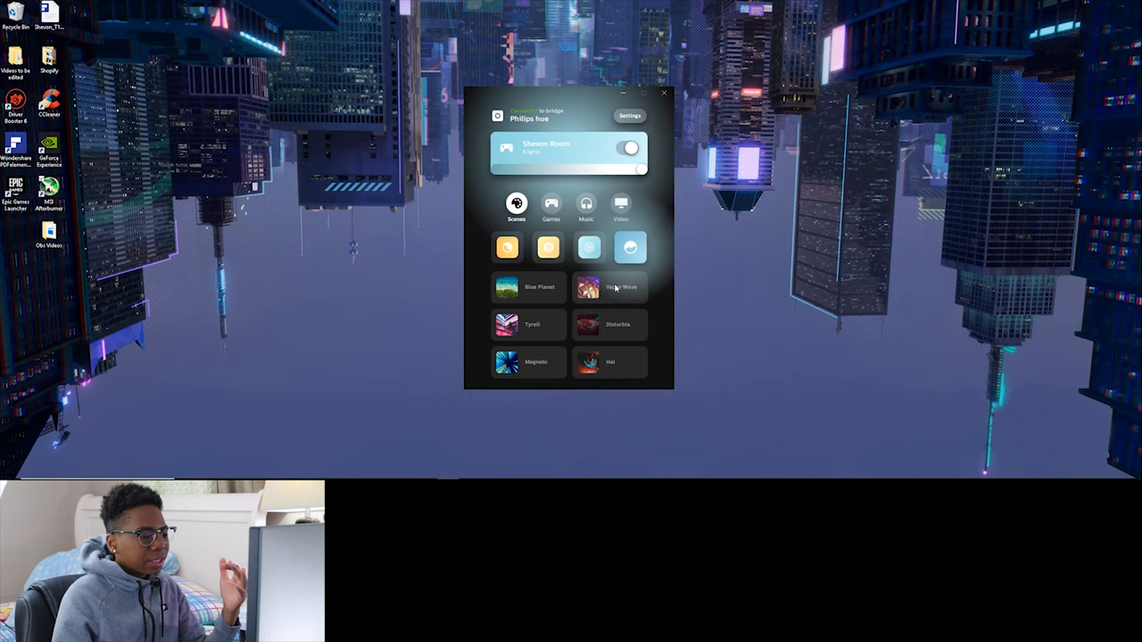
pyautogui.click(610, 287)
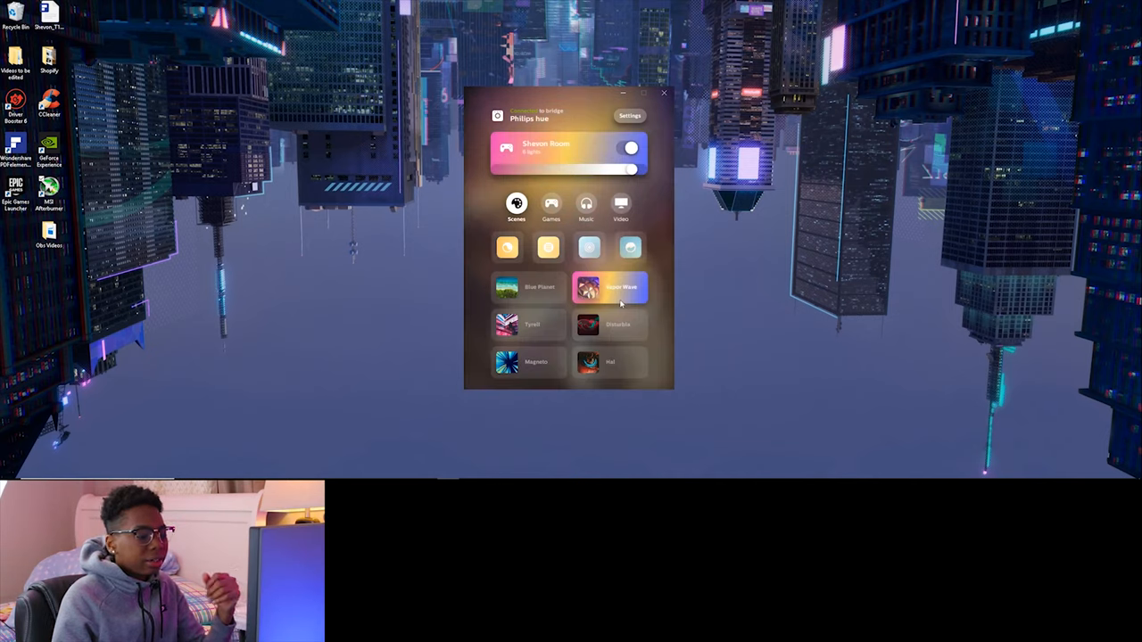
pyautogui.click(527, 286)
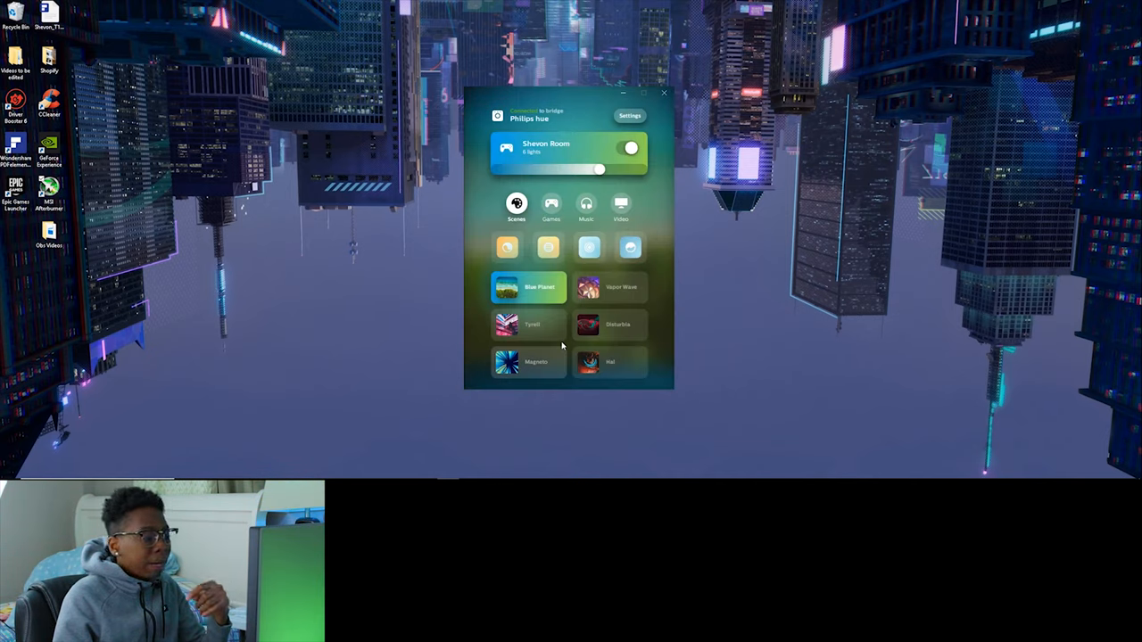
pyautogui.click(526, 324)
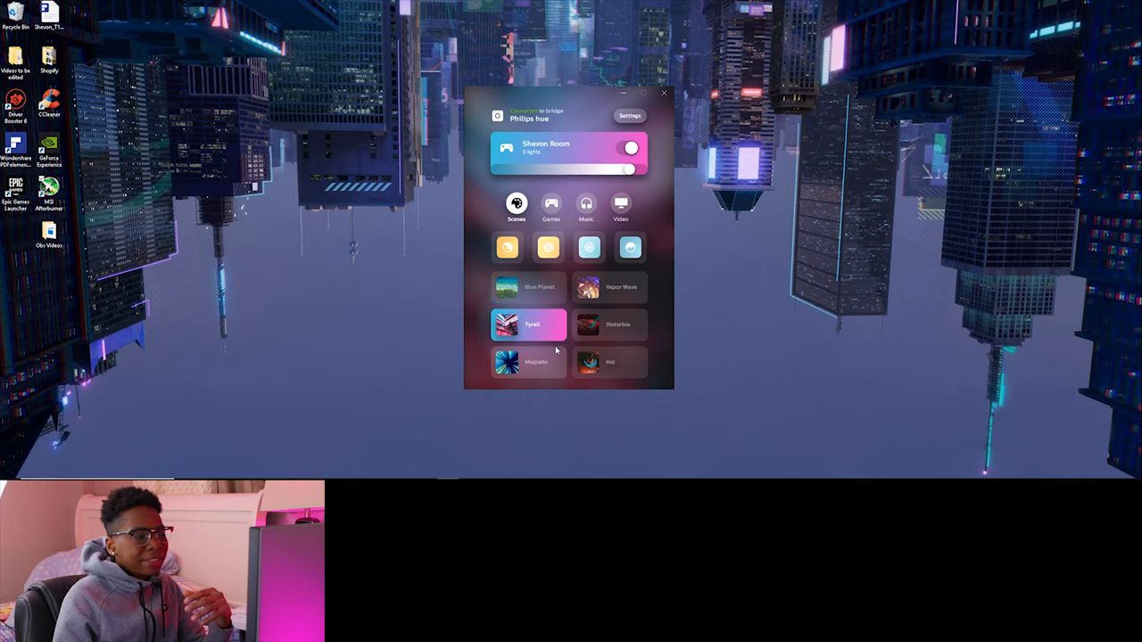
pyautogui.click(610, 325)
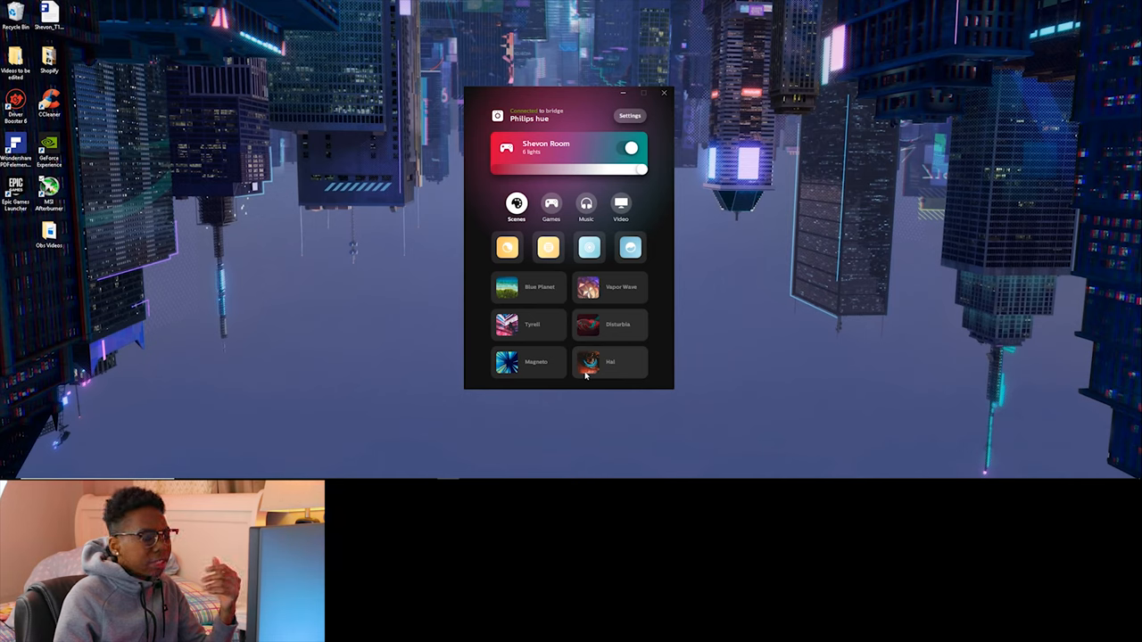
pyautogui.click(526, 360)
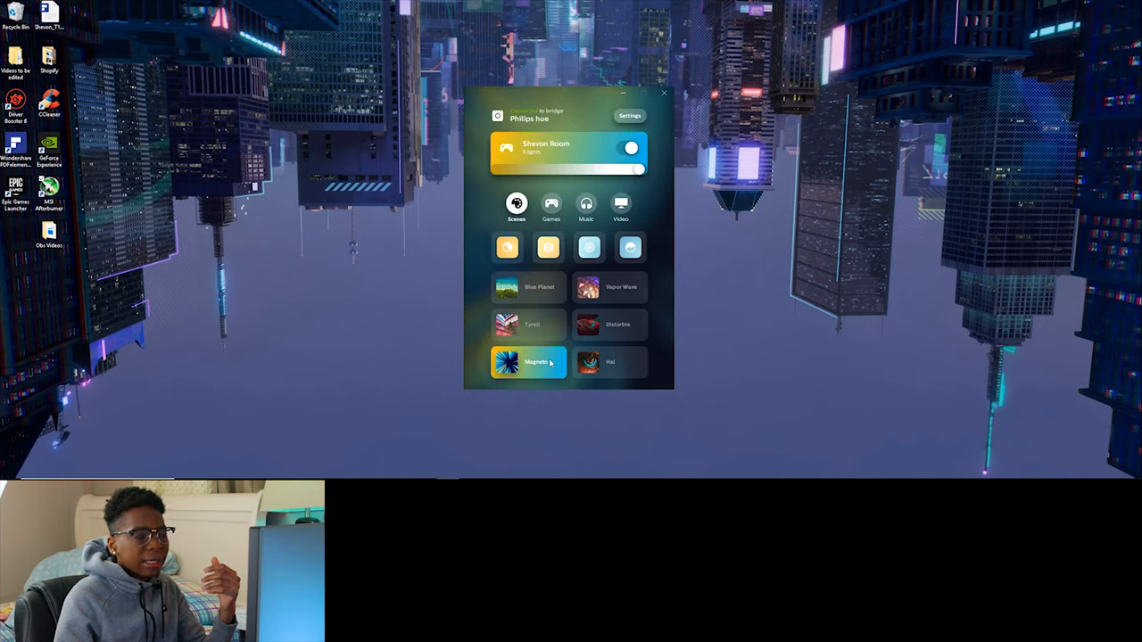
pyautogui.click(611, 286)
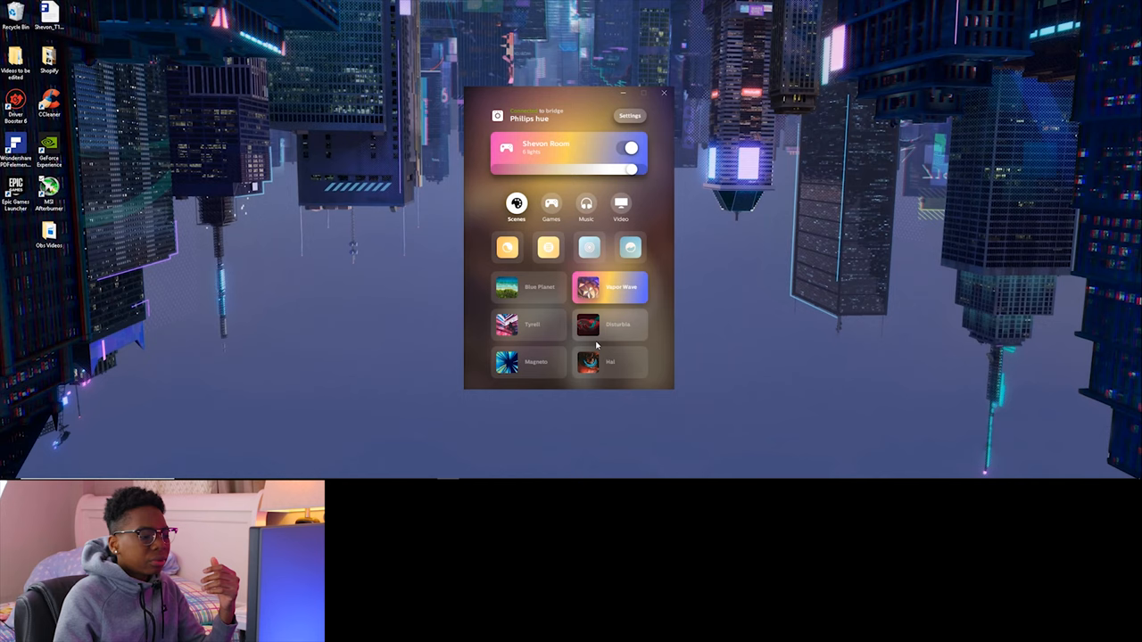
pyautogui.click(528, 325)
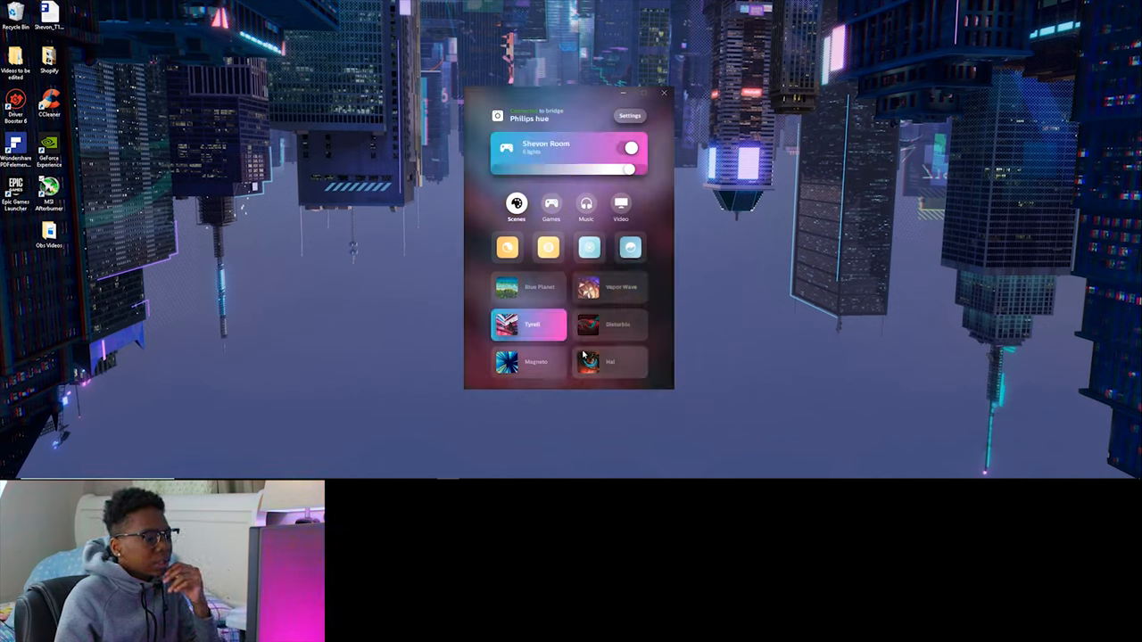
# Preview the Games, Music and Video sync modes, then return to the Scenes list
pyautogui.click(550, 205)
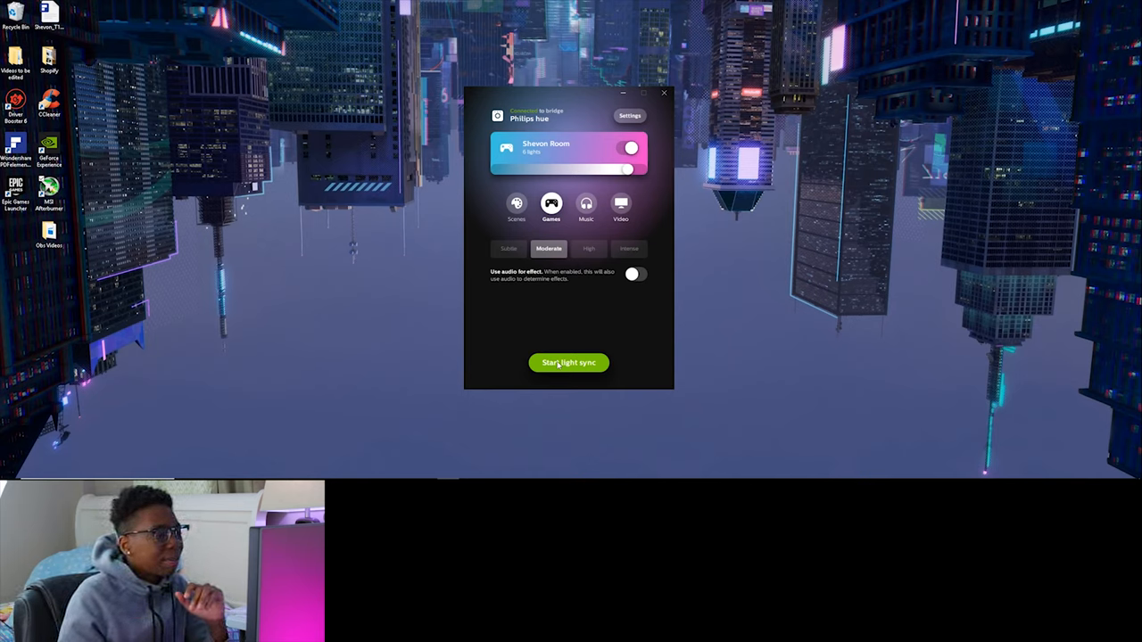
pyautogui.click(586, 205)
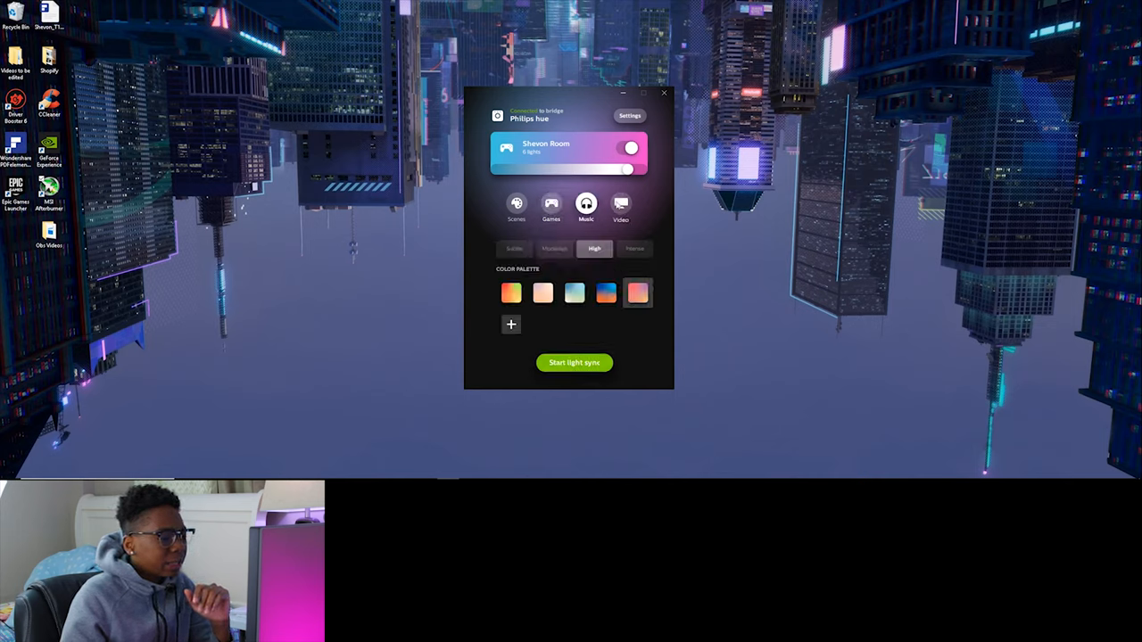
pyautogui.click(621, 205)
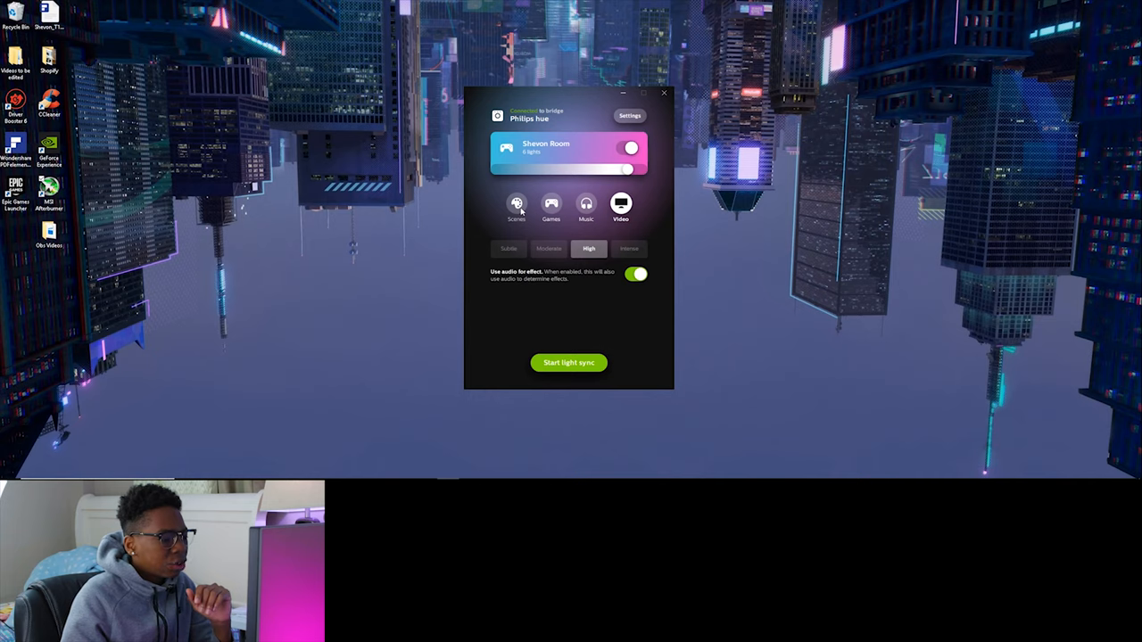
pyautogui.click(516, 206)
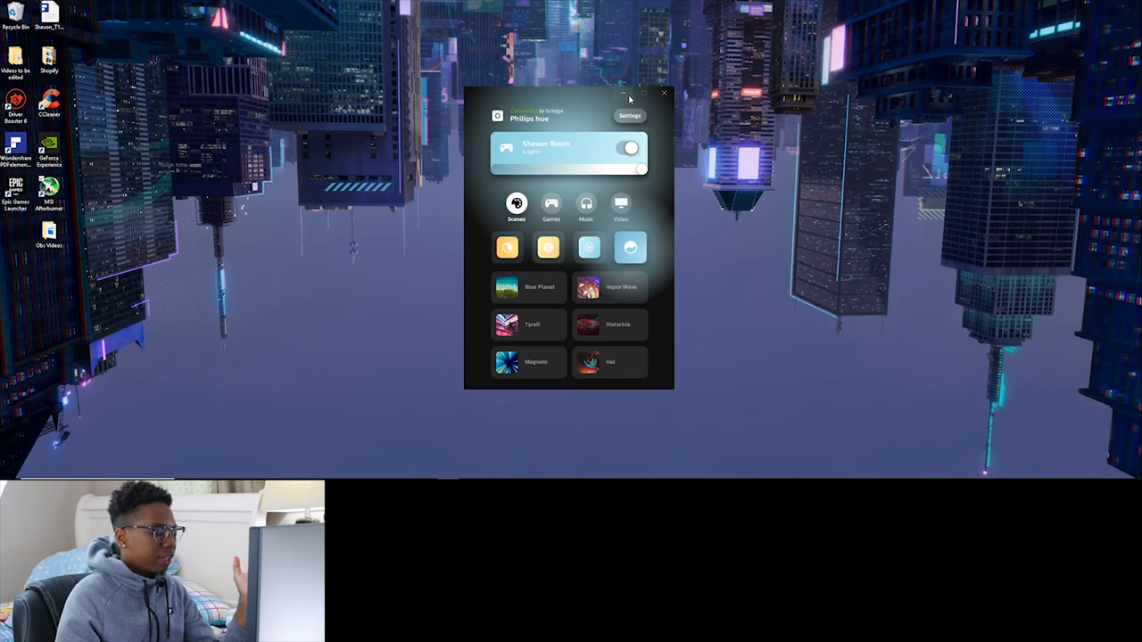
# Dismiss Hue Sync and bring up the Intel HD Graphics display settings from the tray
pyautogui.click(663, 93)
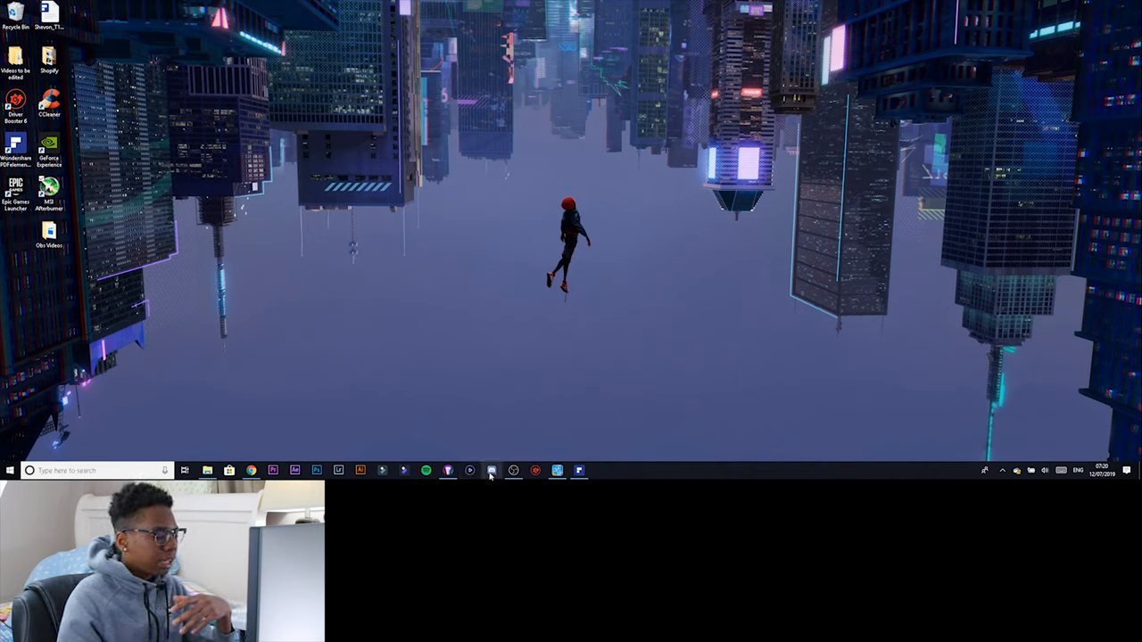
pyautogui.moveTo(491, 471)
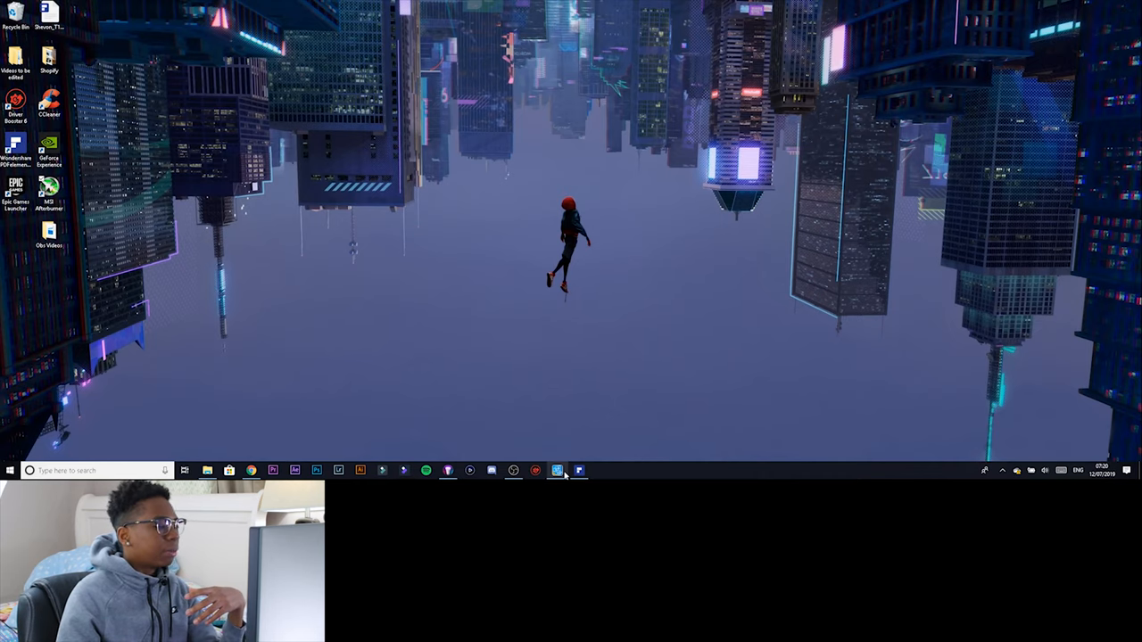
pyautogui.click(556, 471)
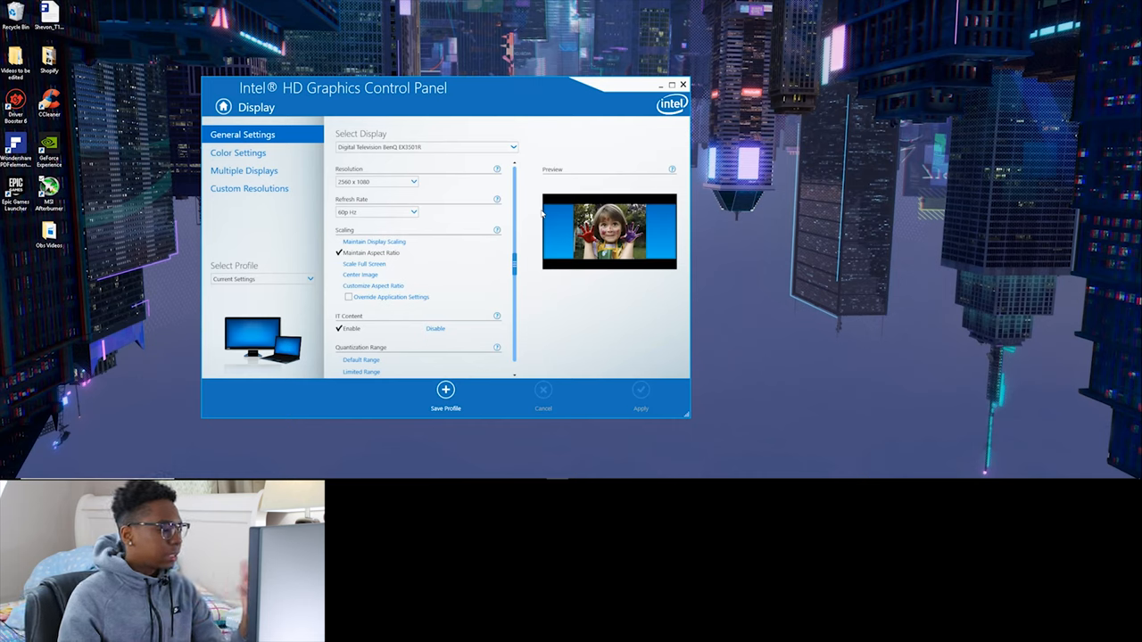
# Close the Intel HD Graphics Control Panel so PDFelement's Home start page shows
pyautogui.click(413, 213)
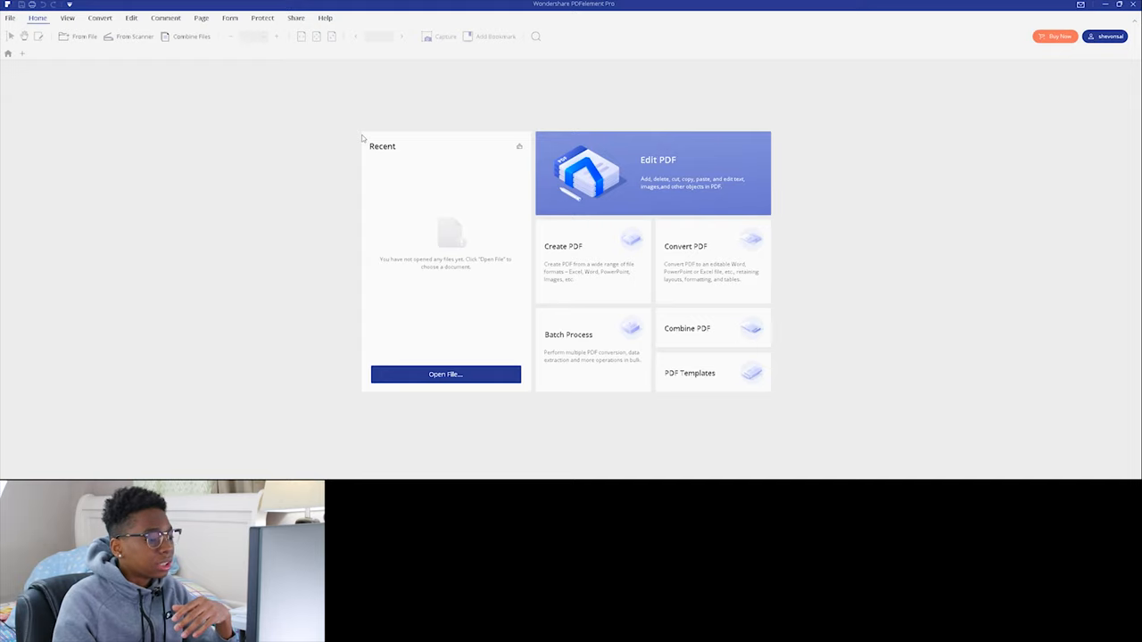
pyautogui.moveTo(682, 273)
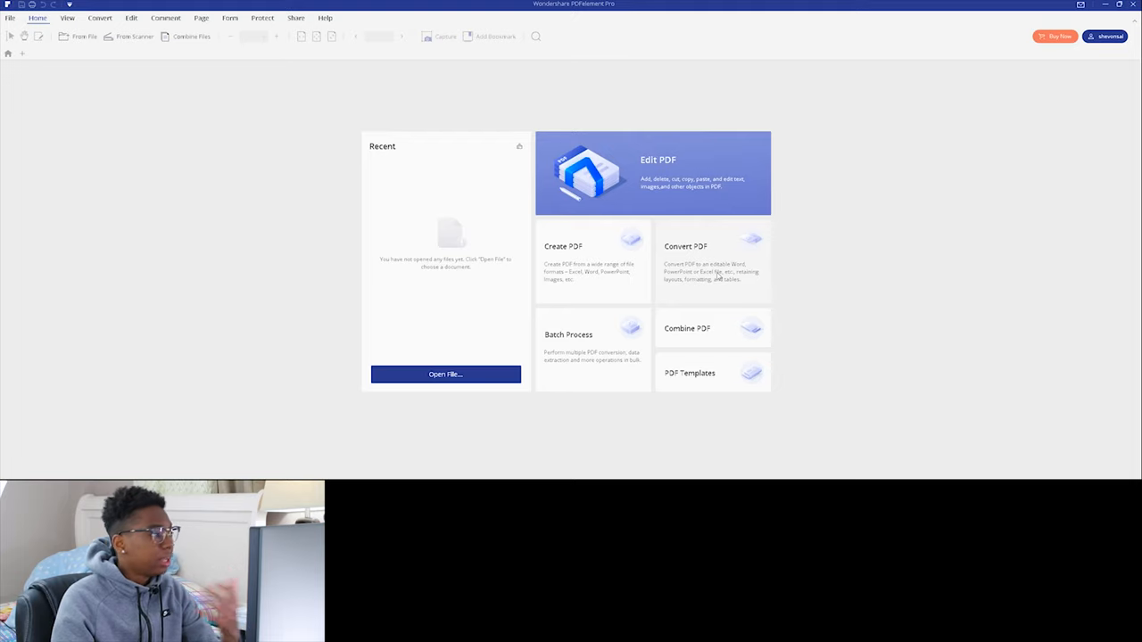
pyautogui.moveTo(521, 210)
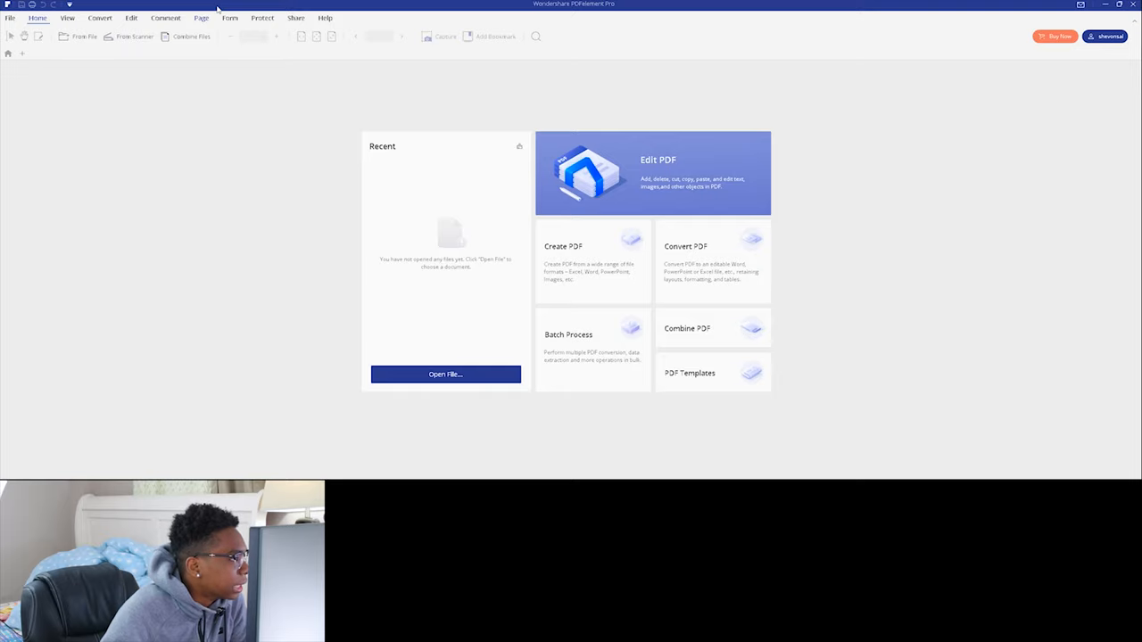
# Browse for and load the Shevon Salmon résumé PDF into the editor
pyautogui.click(262, 17)
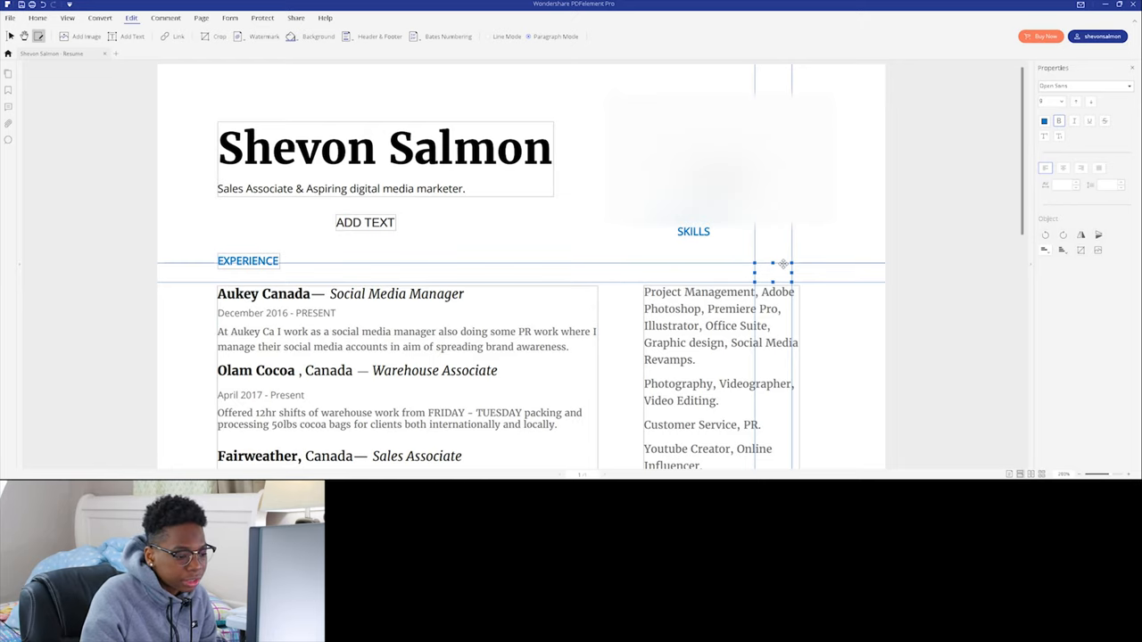
# Change the EDUCATION heading's font to a handwritten script font from the Properties list
pyautogui.scroll(-3)
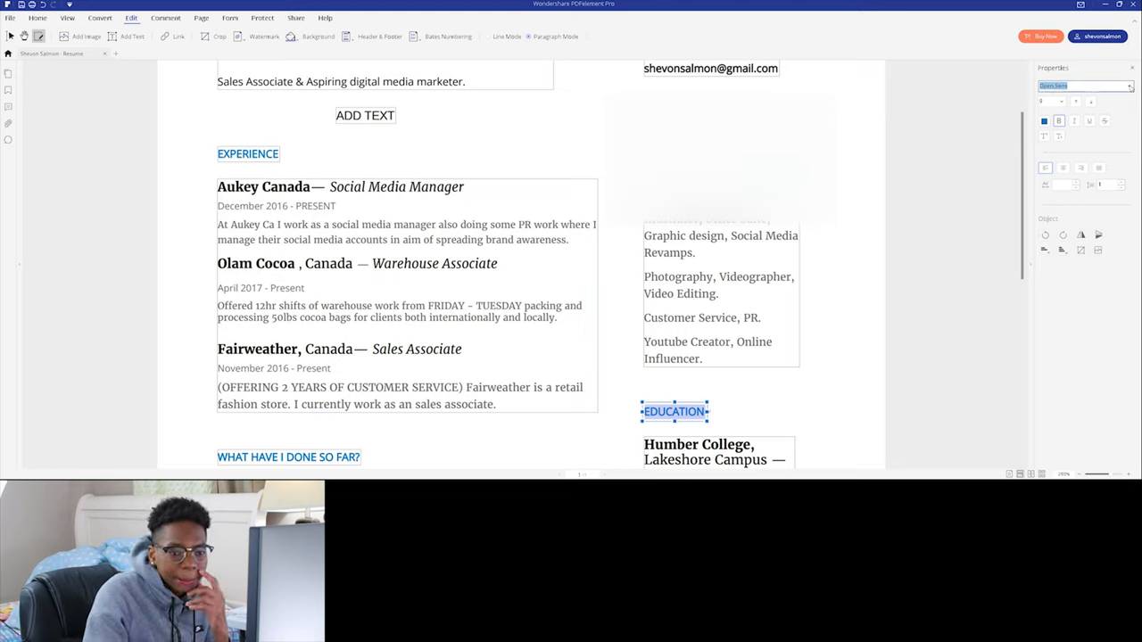
pyautogui.click(1128, 86)
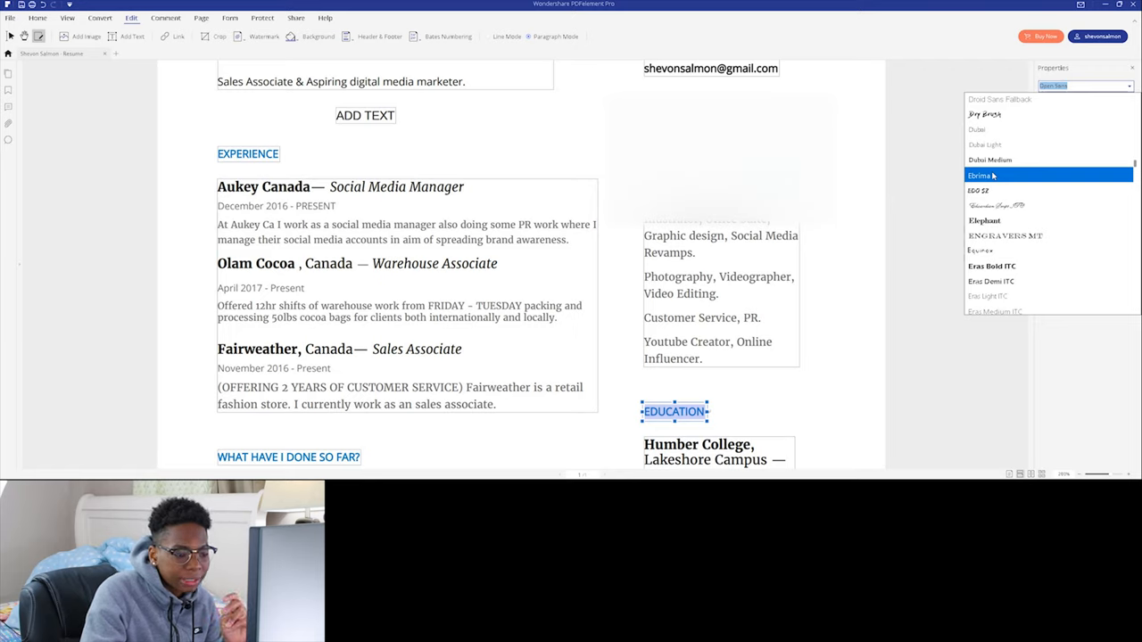
pyautogui.click(983, 114)
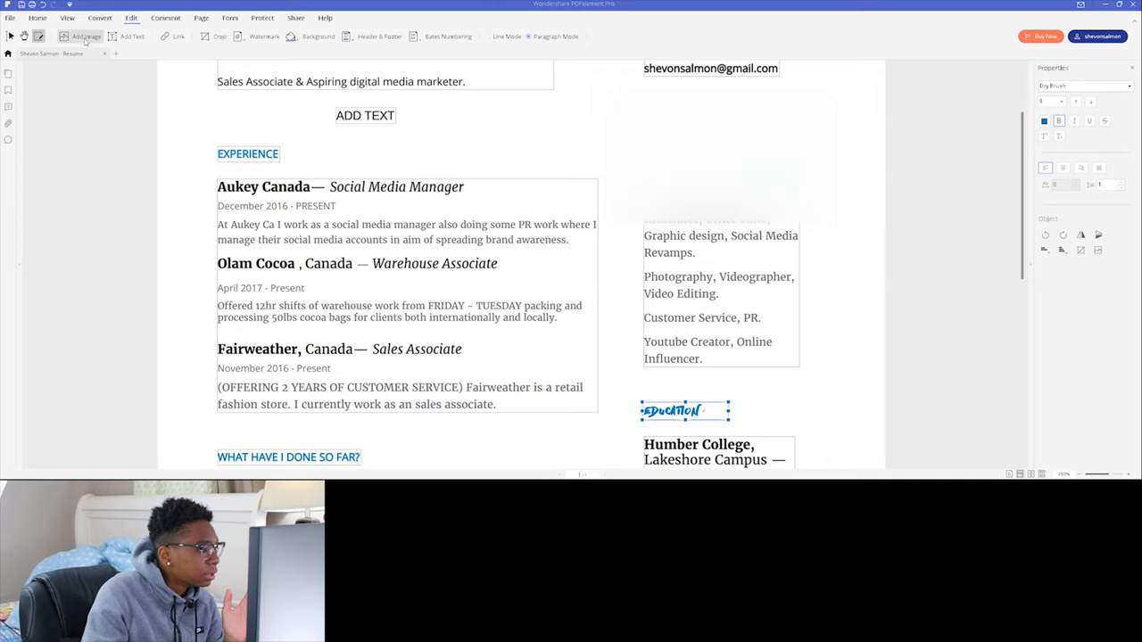
# Add the headshot photo and drag it, shrunk, up beside the name heading
pyautogui.click(86, 35)
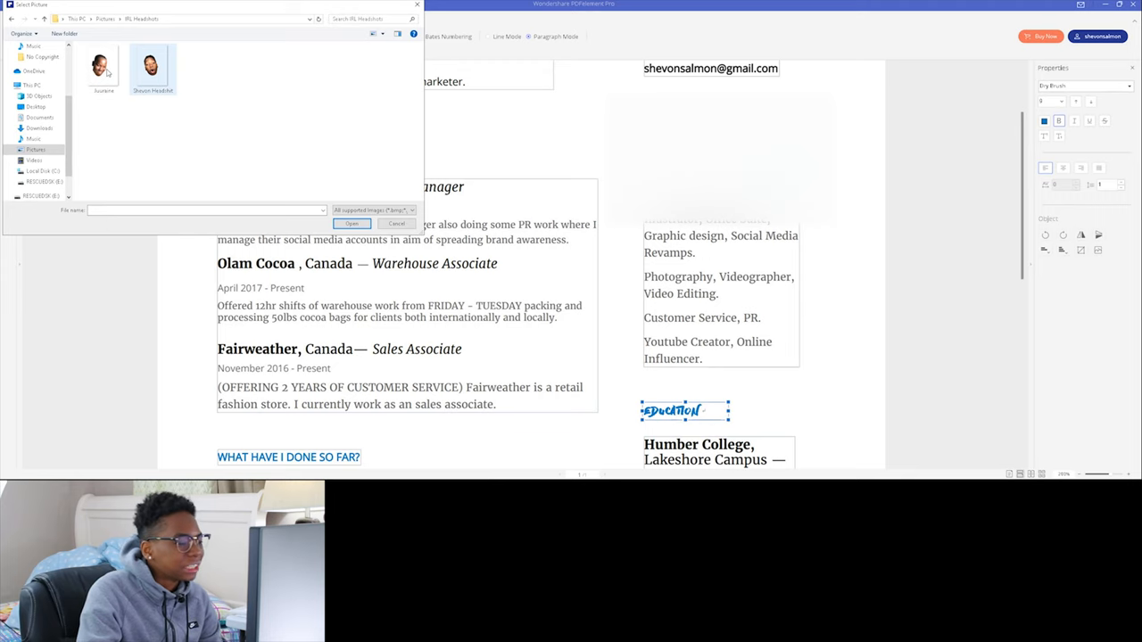
pyautogui.click(352, 223)
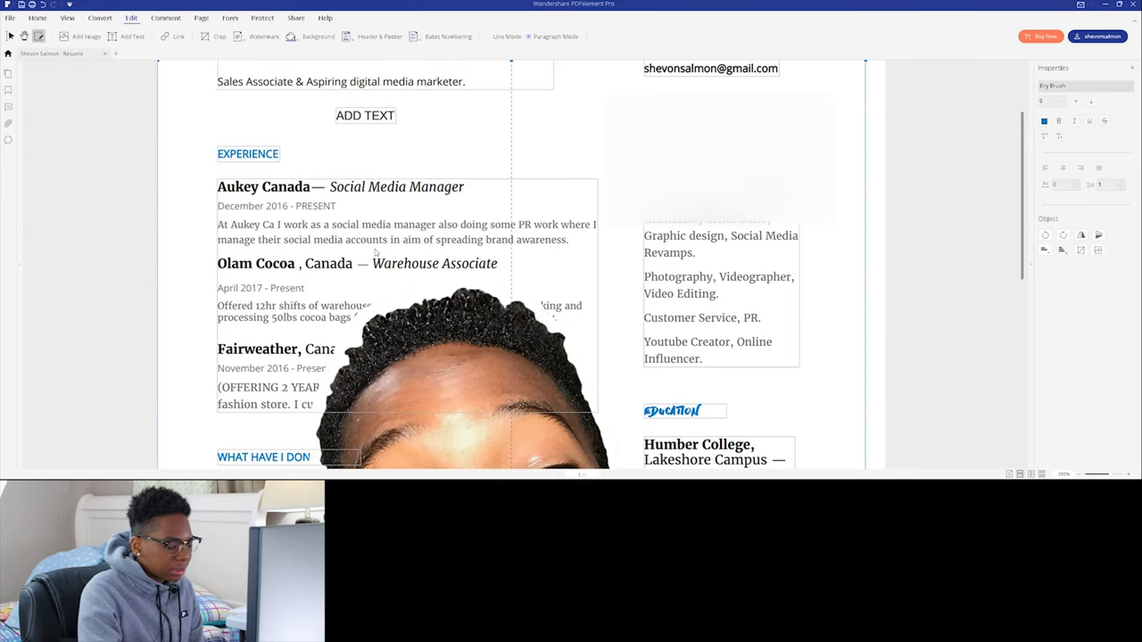
pyautogui.scroll(-3)
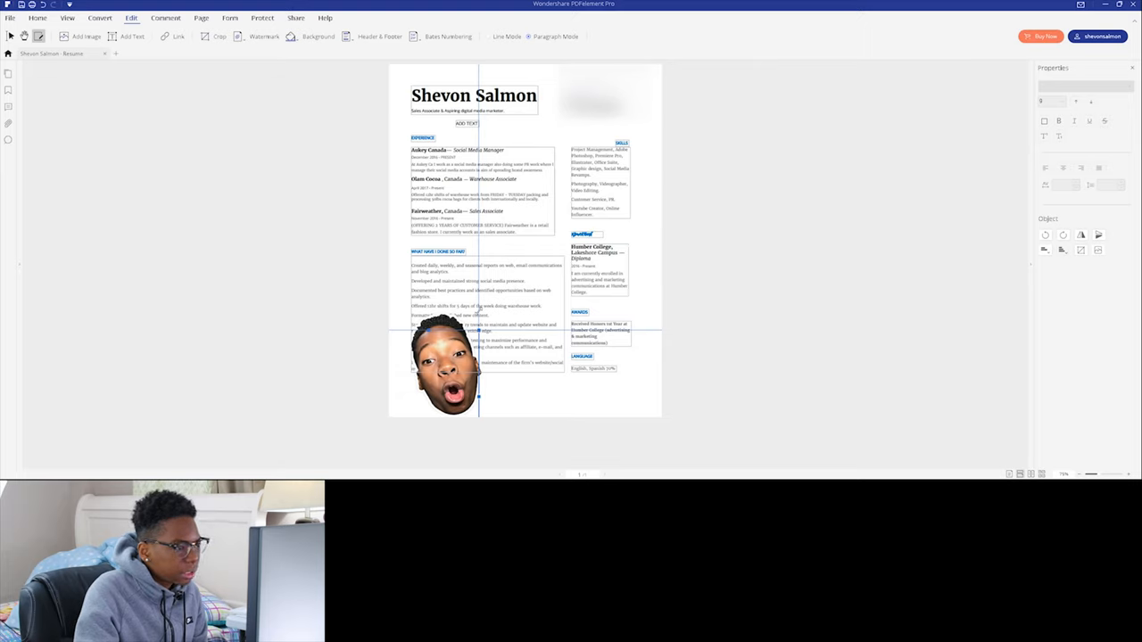
pyautogui.moveTo(442, 366); pyautogui.dragTo(564, 102)
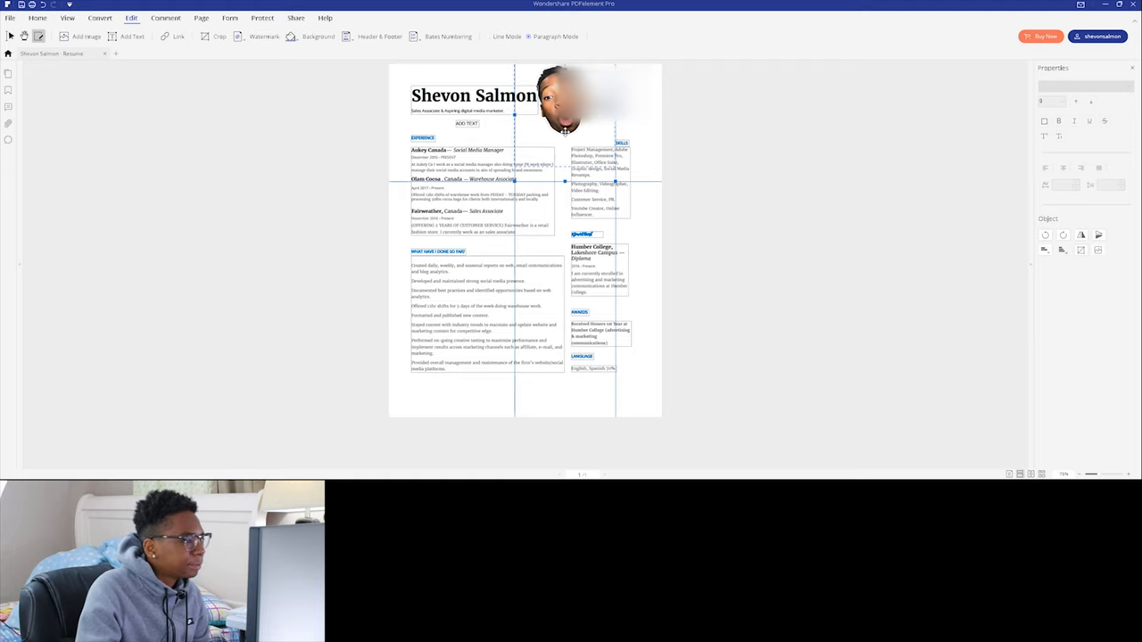
pyautogui.moveTo(574, 102); pyautogui.dragTo(549, 122)
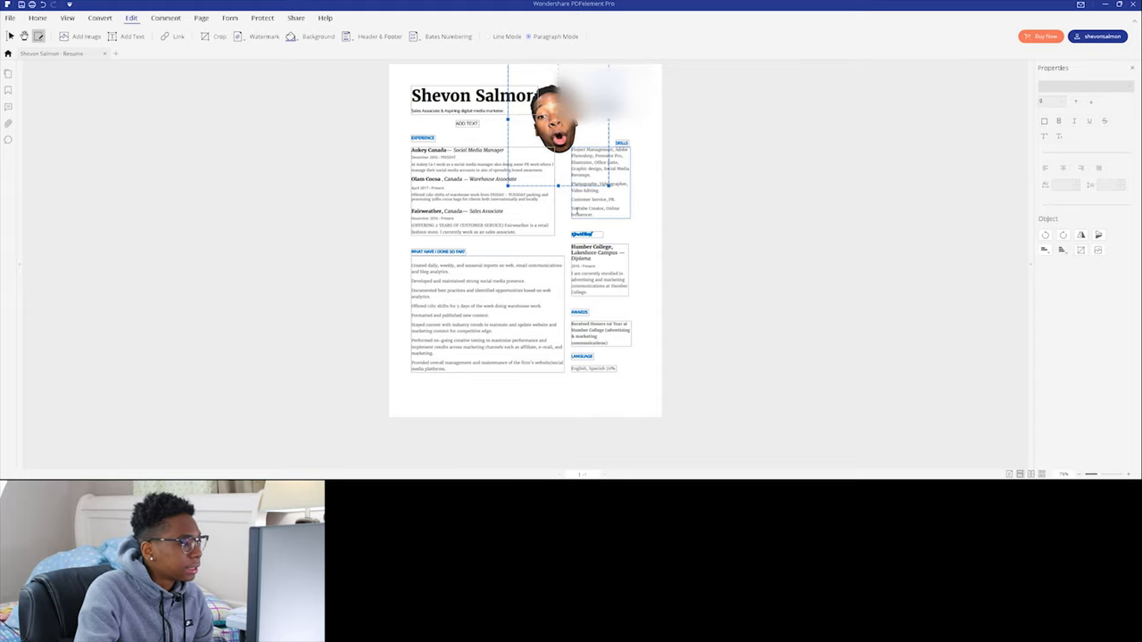
pyautogui.moveTo(264, 36)
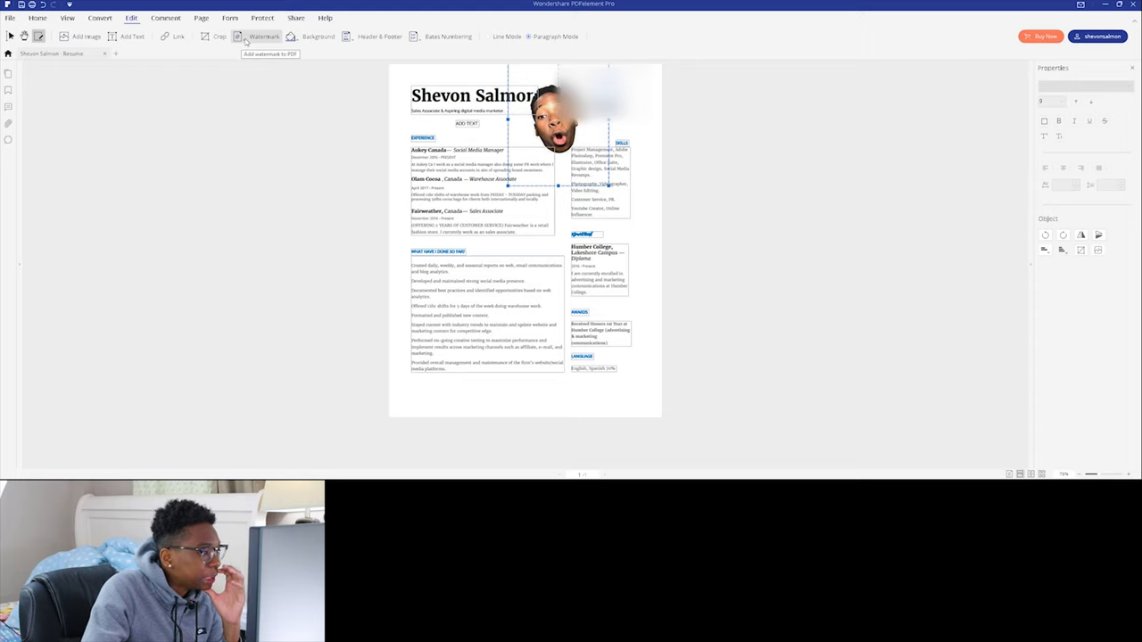
# Glance at the Watermark options and page thumbnails, then close the résumé back to Home
pyautogui.click(264, 36)
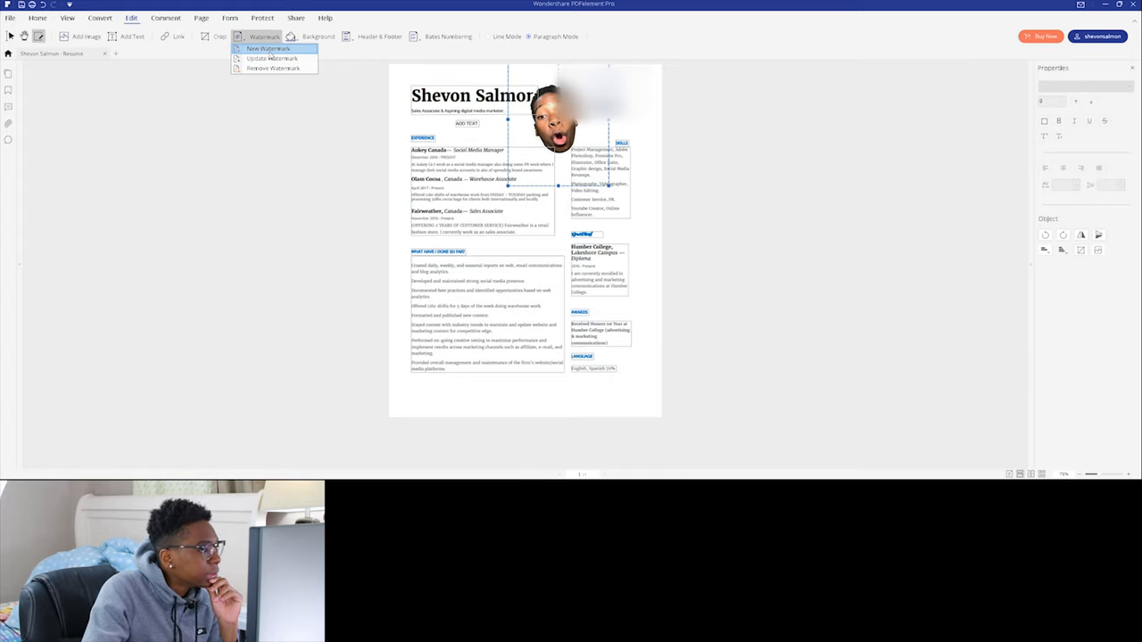
pyautogui.click(200, 18)
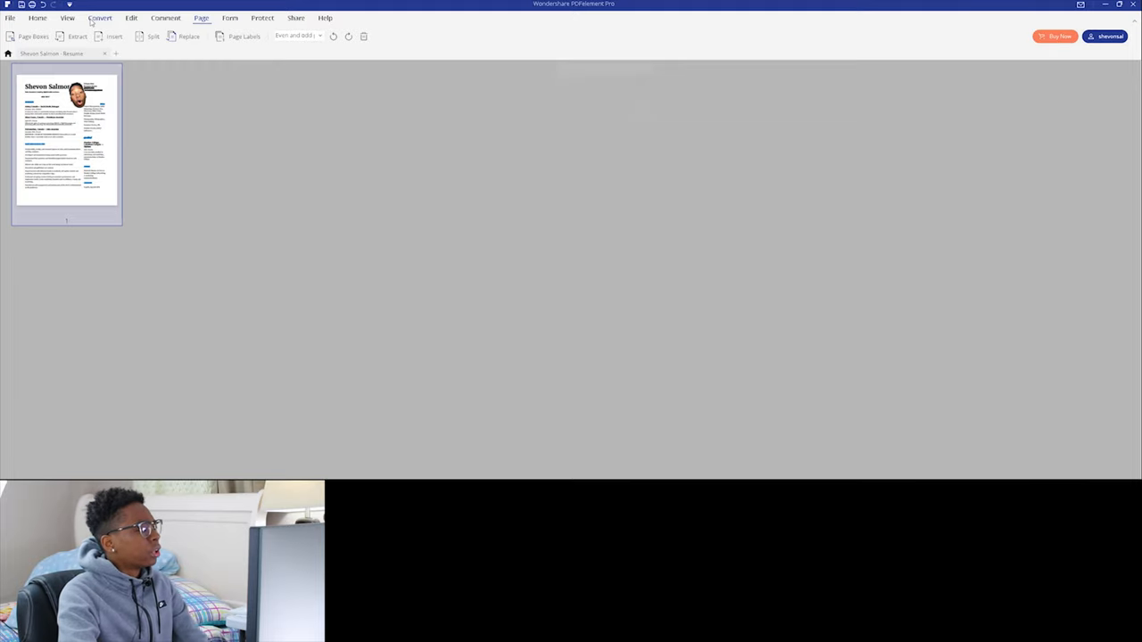
pyautogui.click(37, 18)
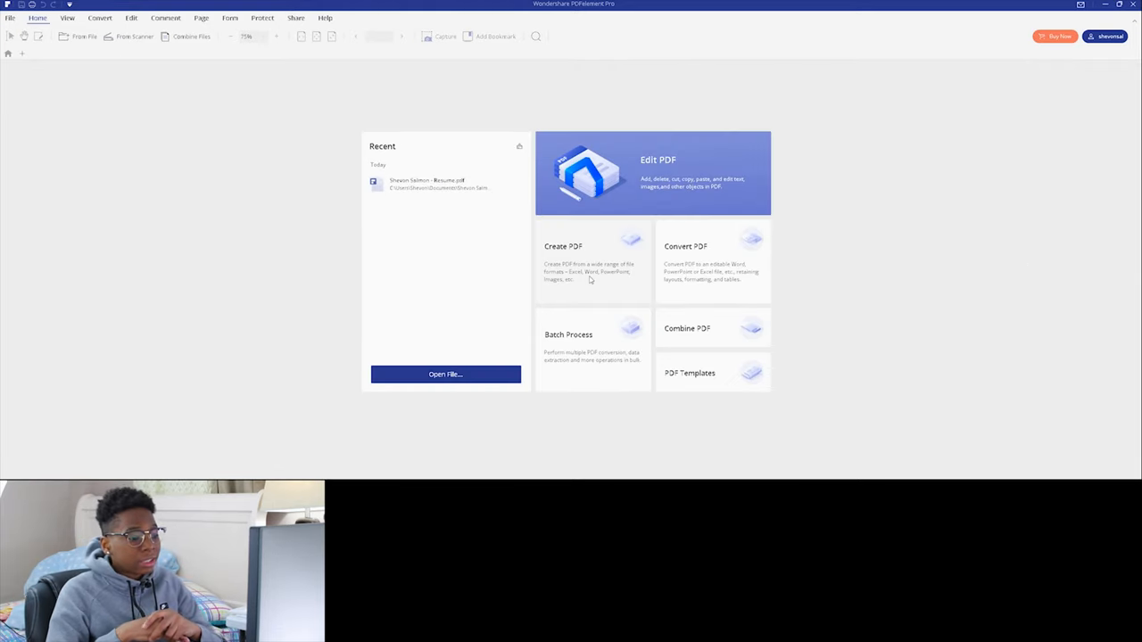
pyautogui.moveTo(517, 219)
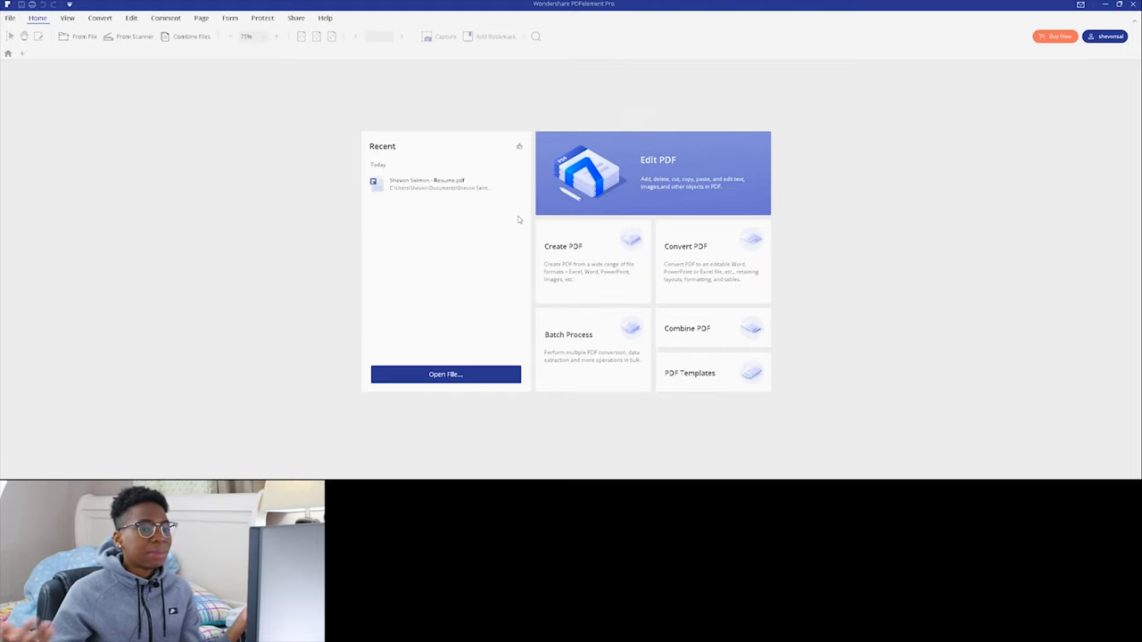